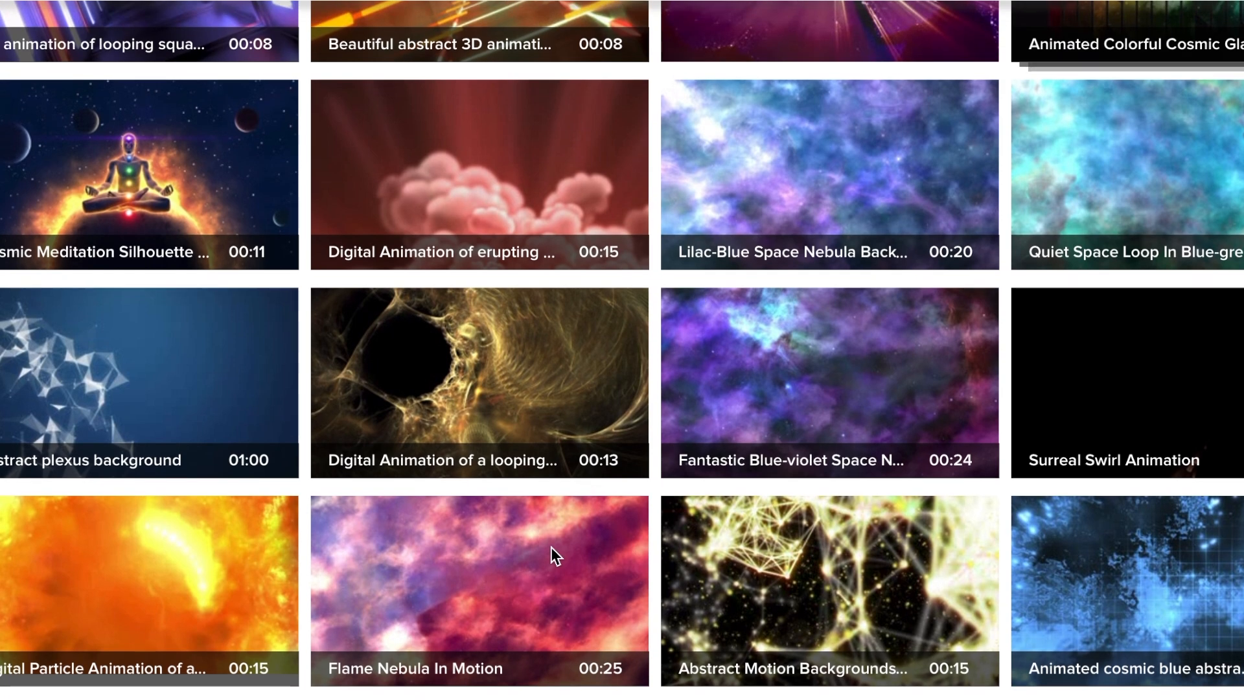
- Browse the Titles browser to add a Basic Title above the cloud clip
scroll(down, 3)
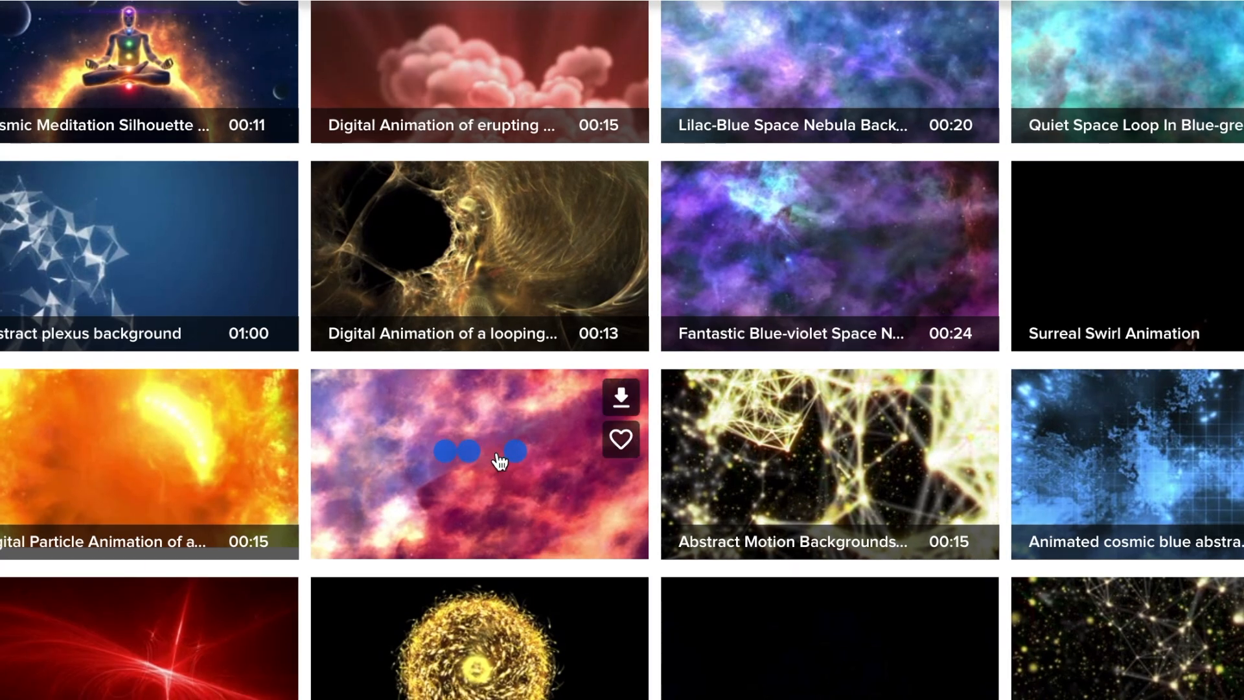
scroll(down, 3)
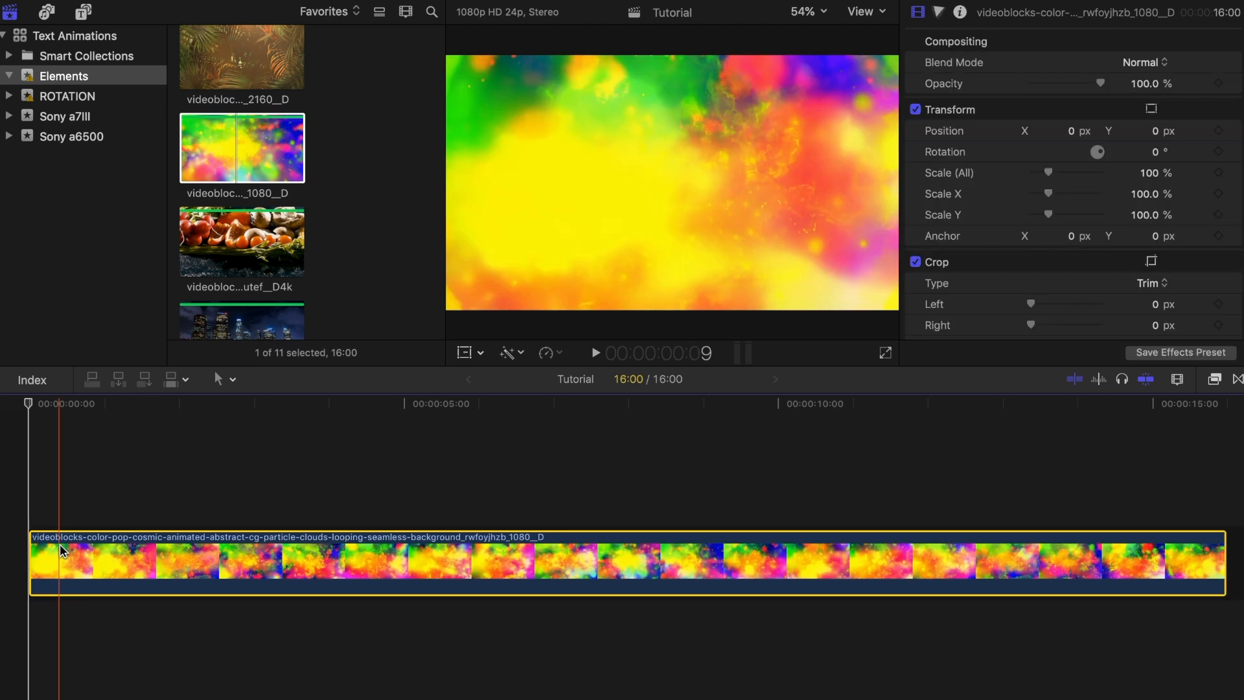
click(83, 11)
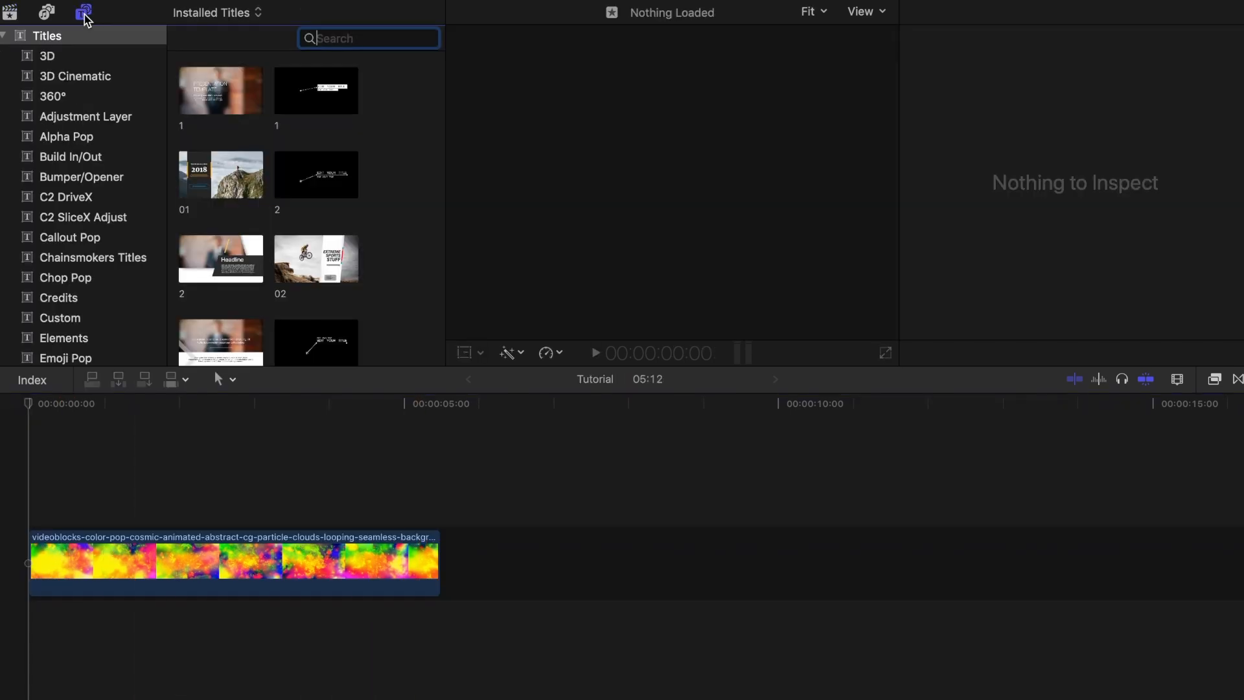
scroll(down, 3)
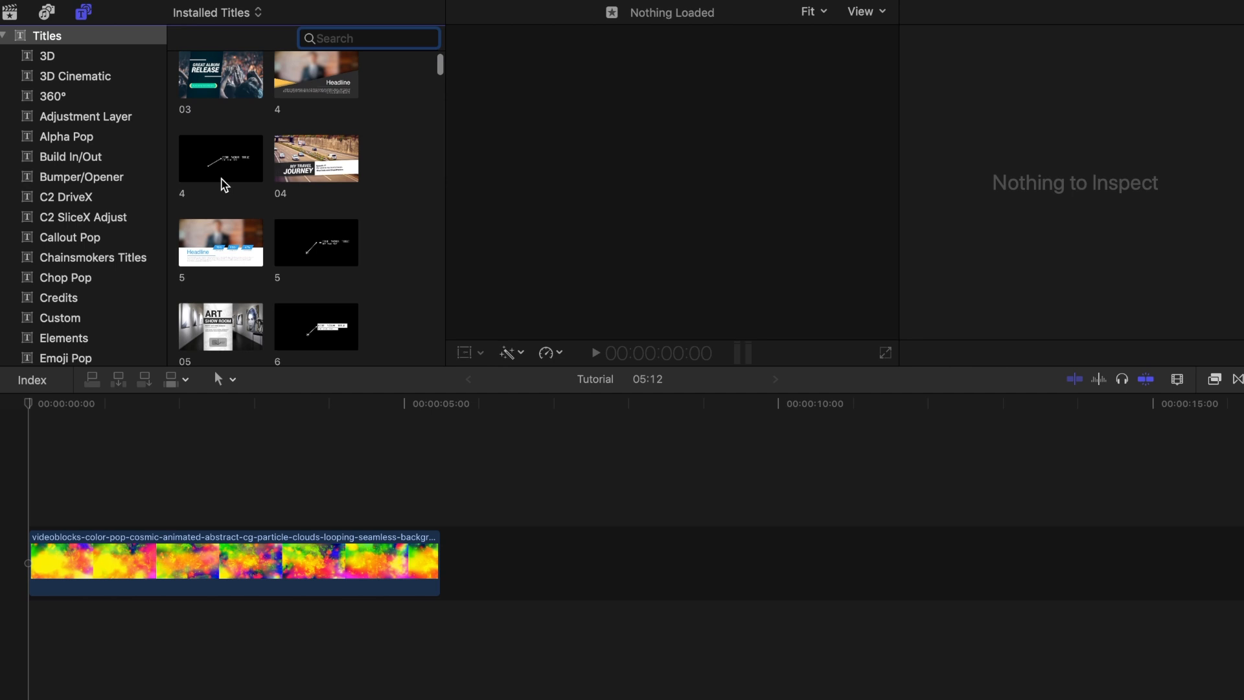
scroll(down, 3)
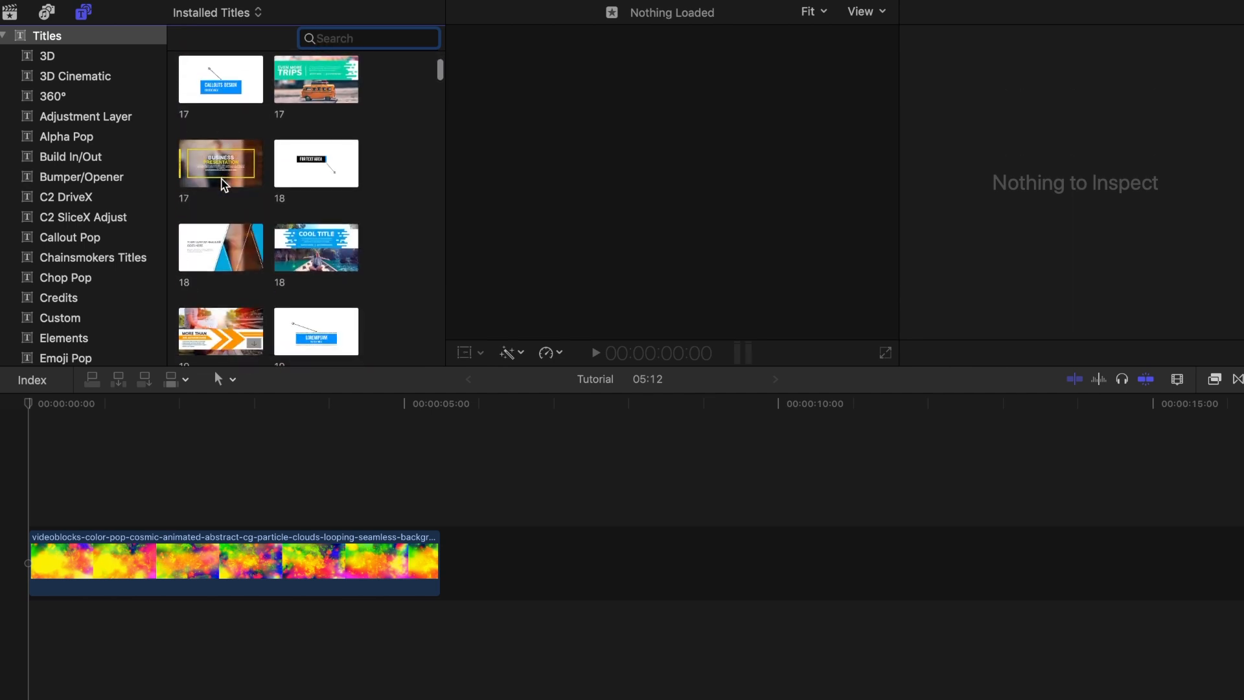
scroll(down, 3)
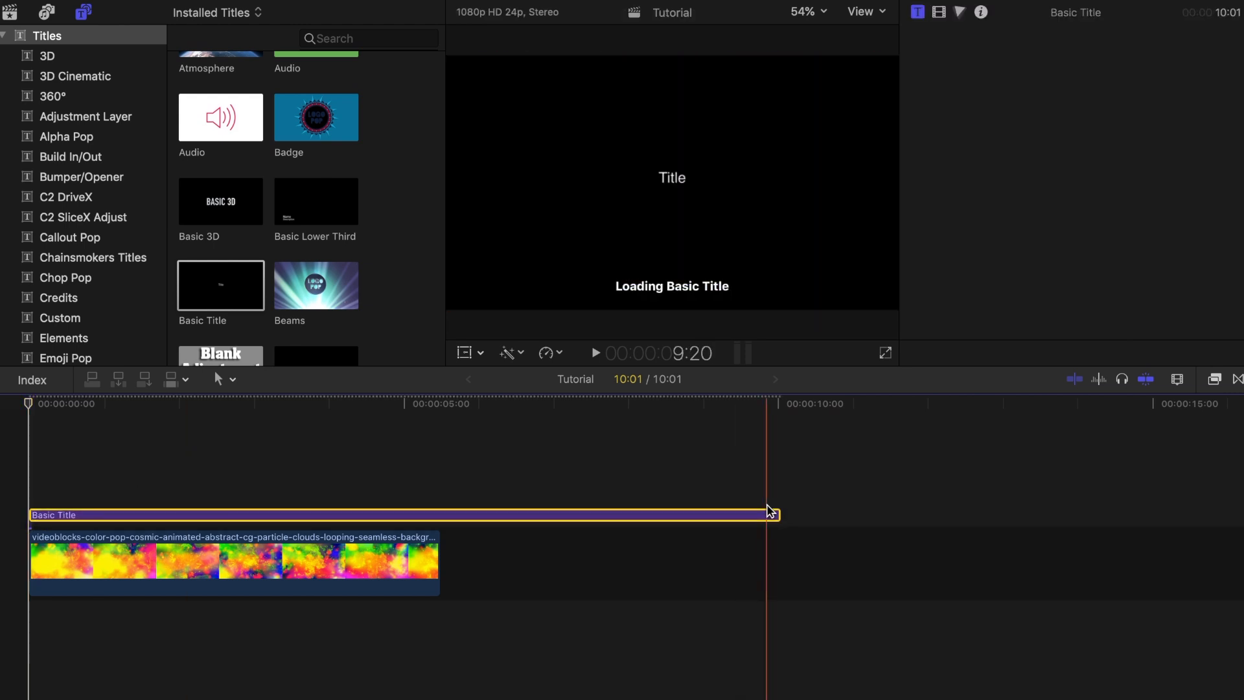
- Type PRISM as the title text, set the Helsinki font and enlarge it
text(PRI)
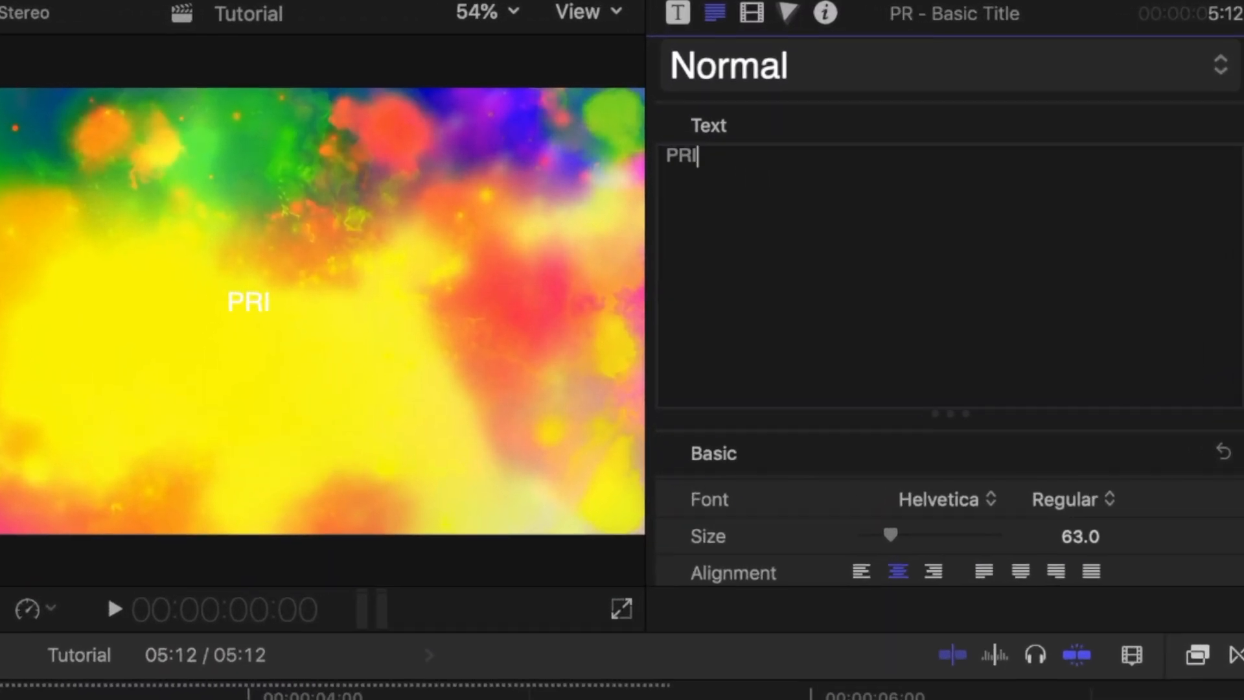
text(SM)
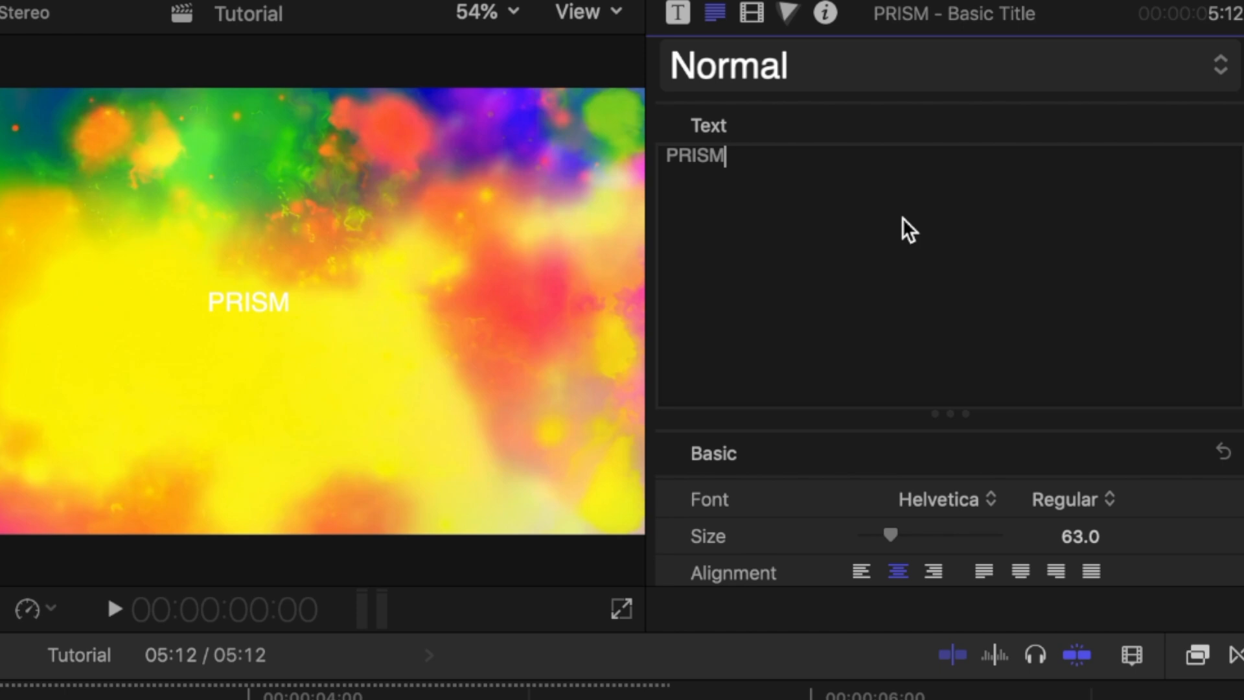
click(938, 499)
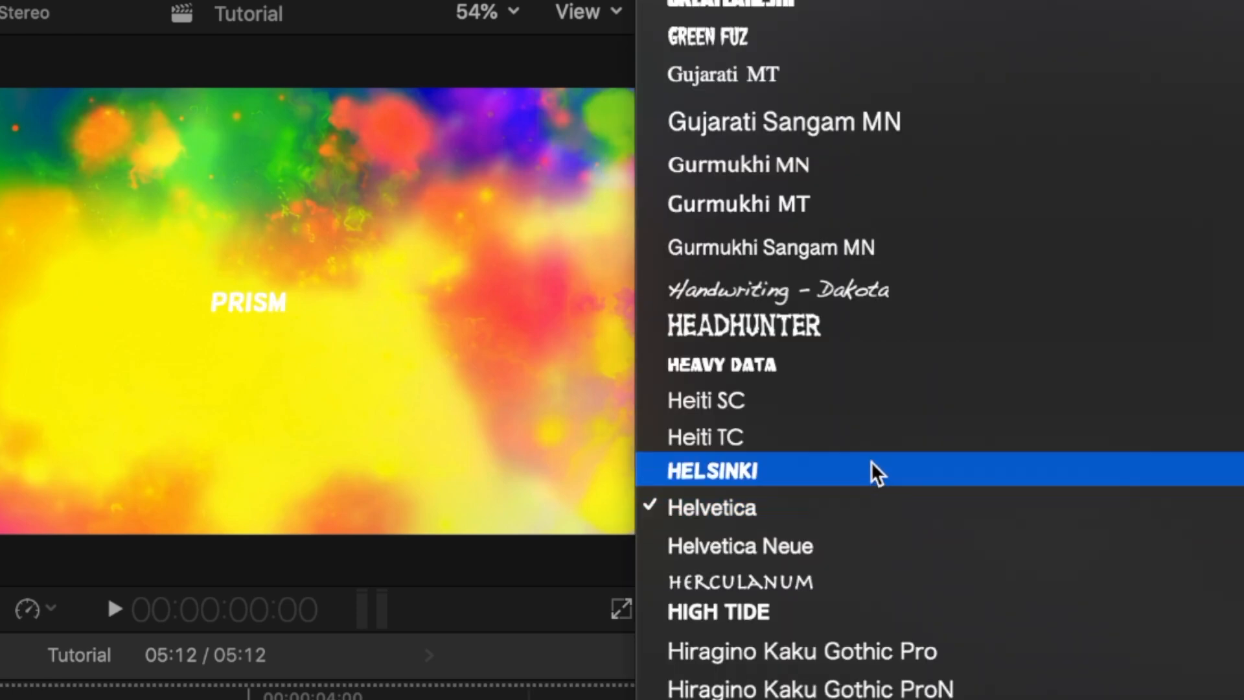
mouse_move(827, 488)
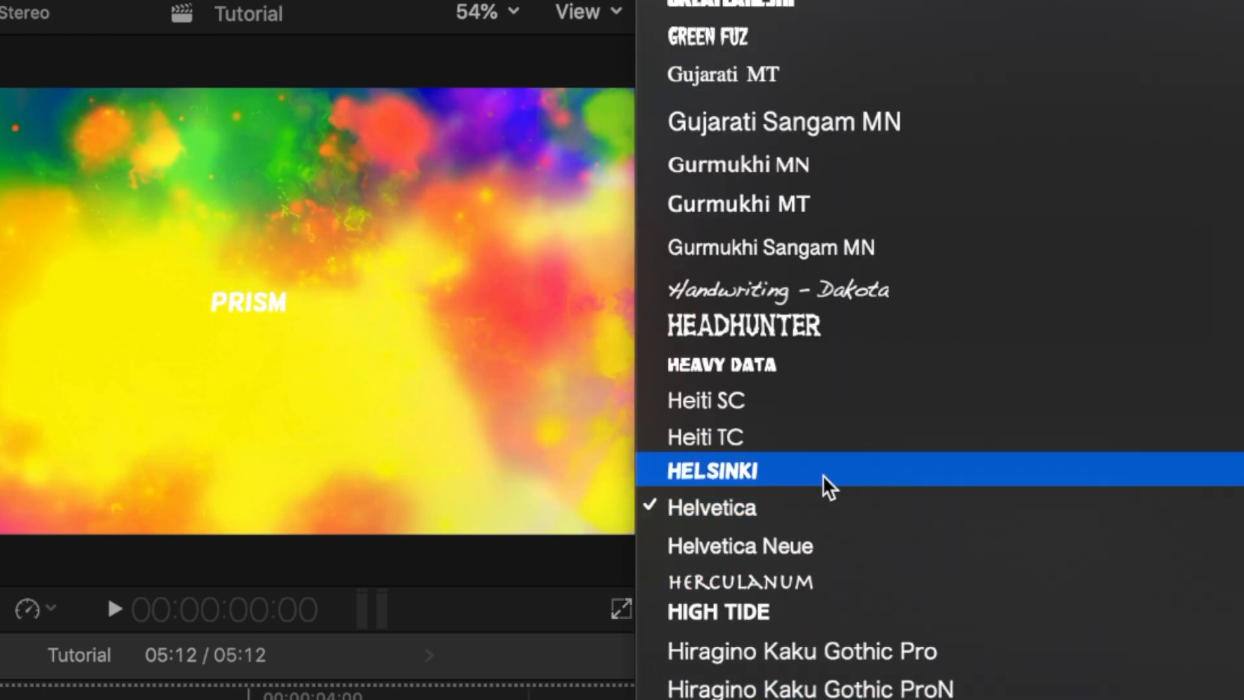
click(712, 469)
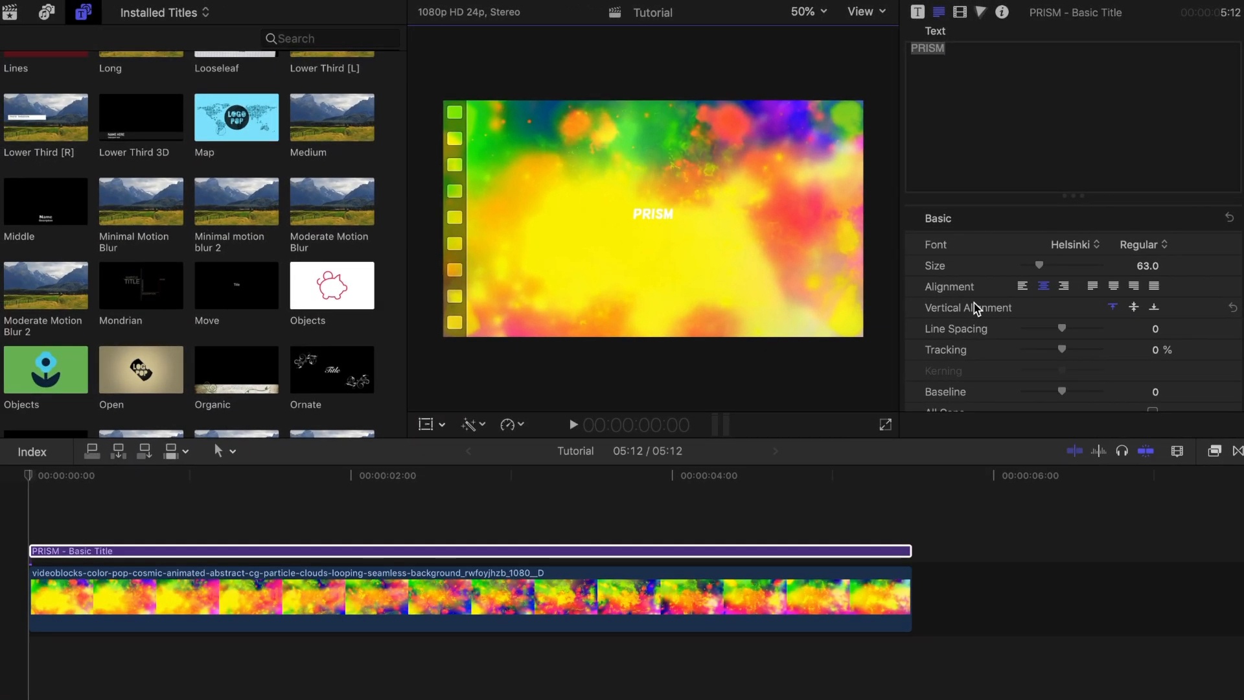
drag(1039, 265, 1063, 265)
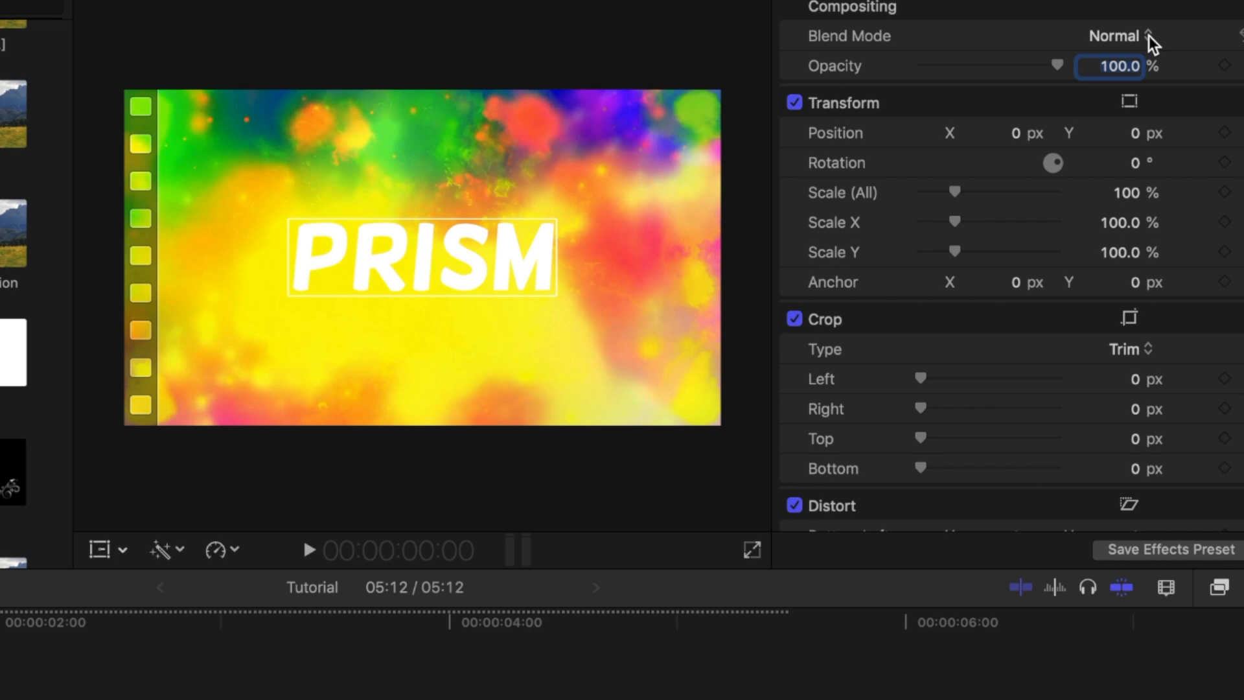
- Set the title's blend mode to Stencil Luma and combine both clips into a compound clip
click(1114, 35)
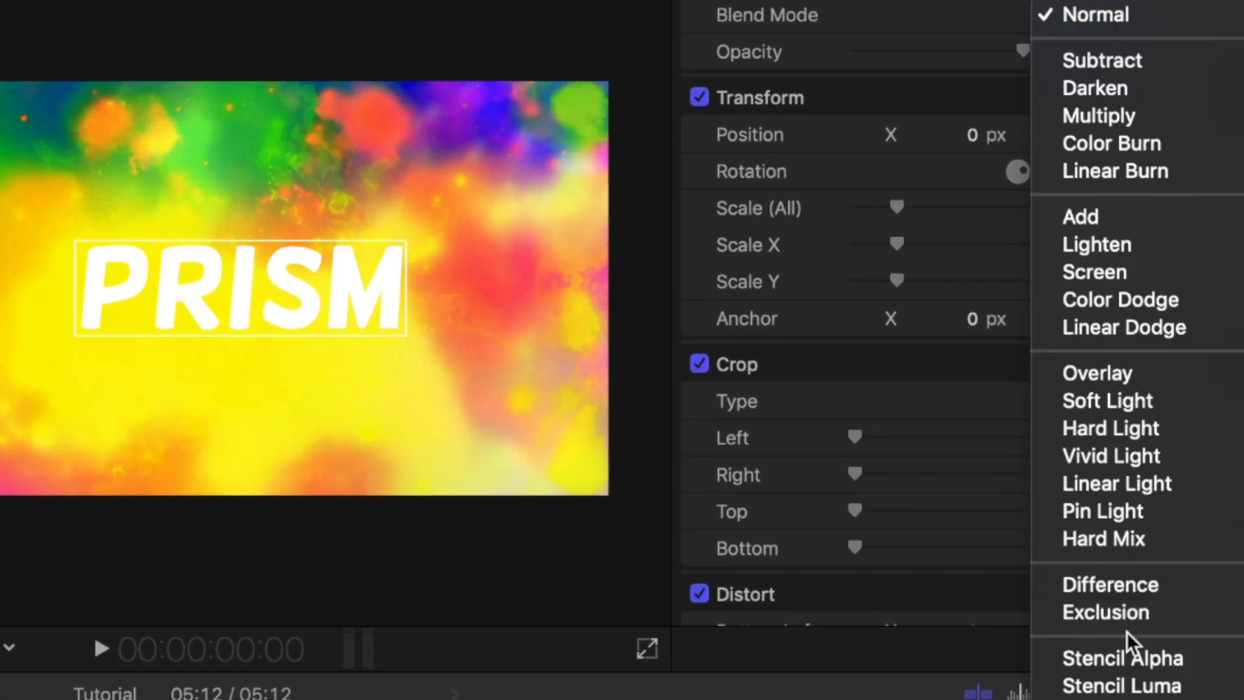
click(1121, 685)
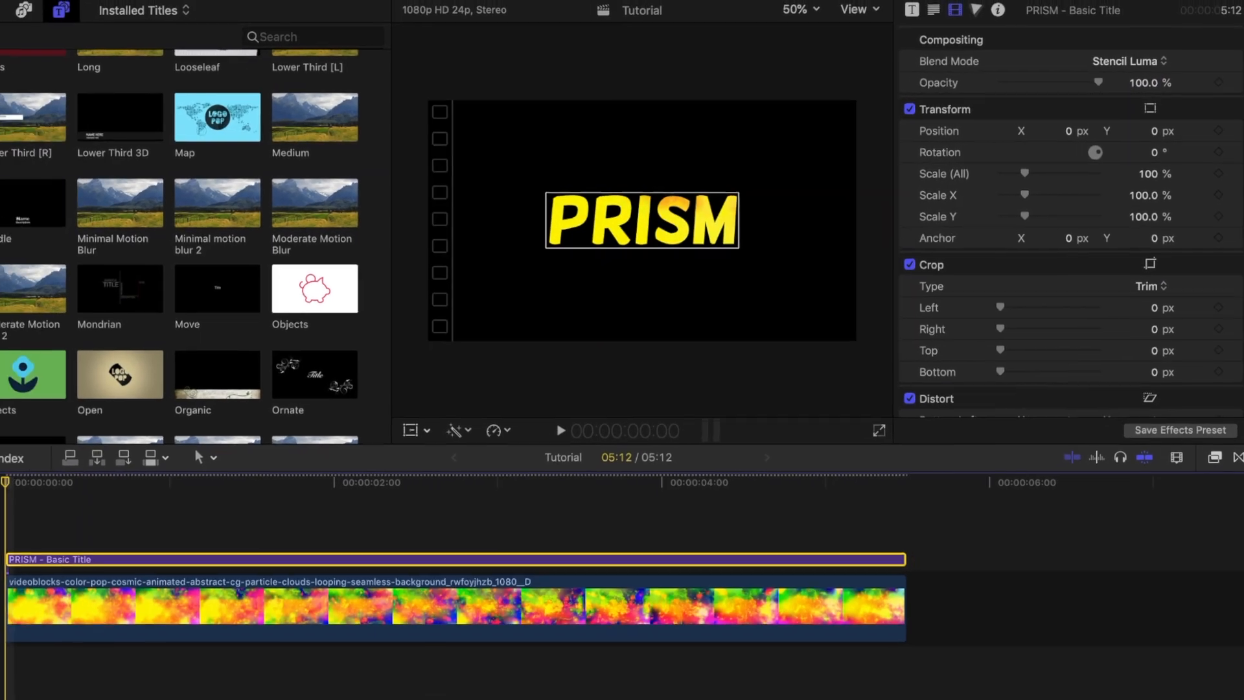
click(559, 429)
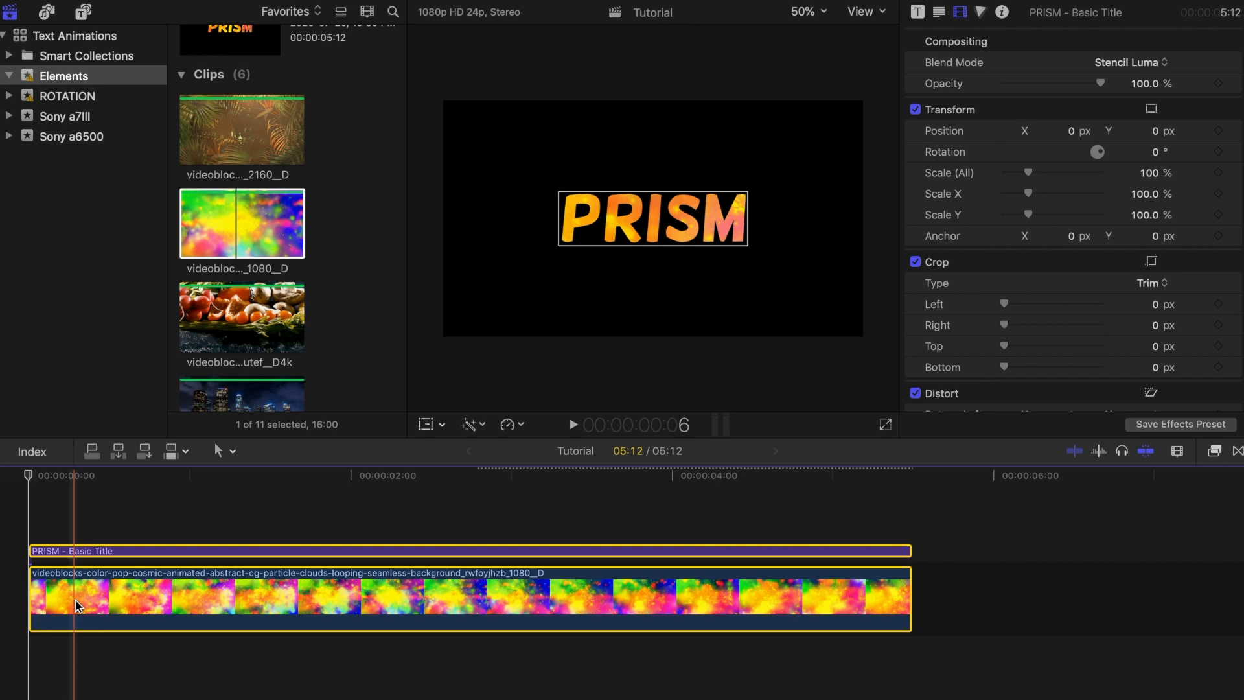
right_click(75, 604)
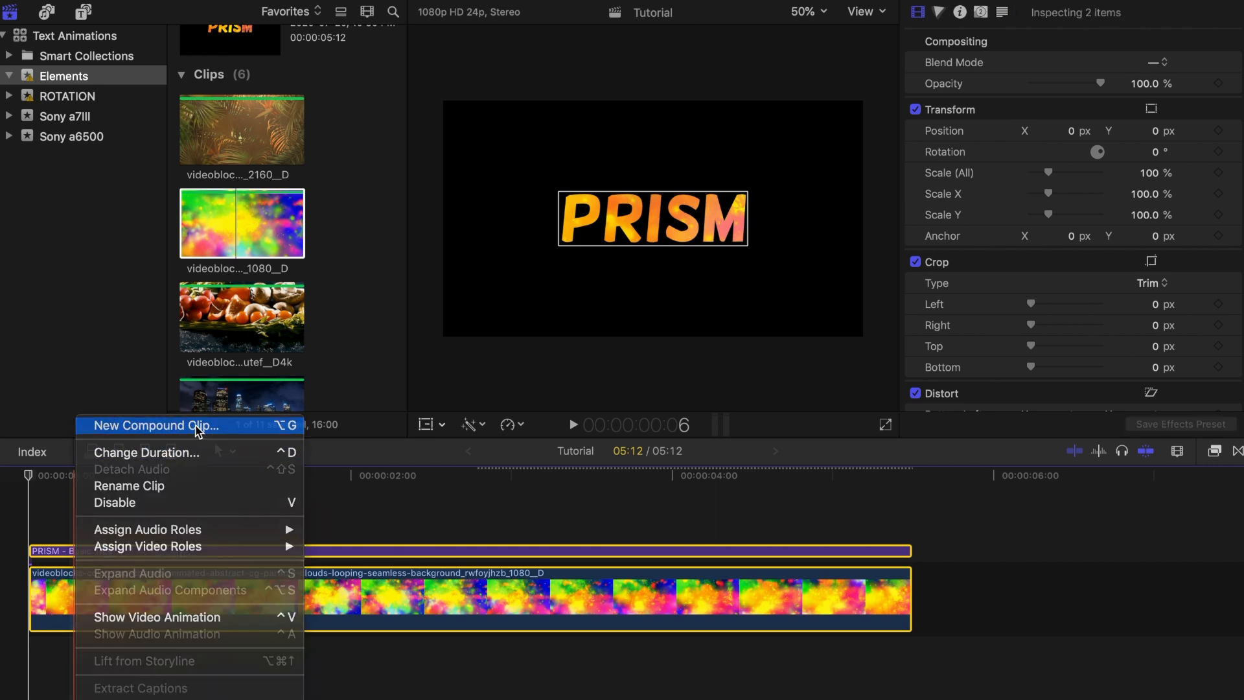
click(153, 424)
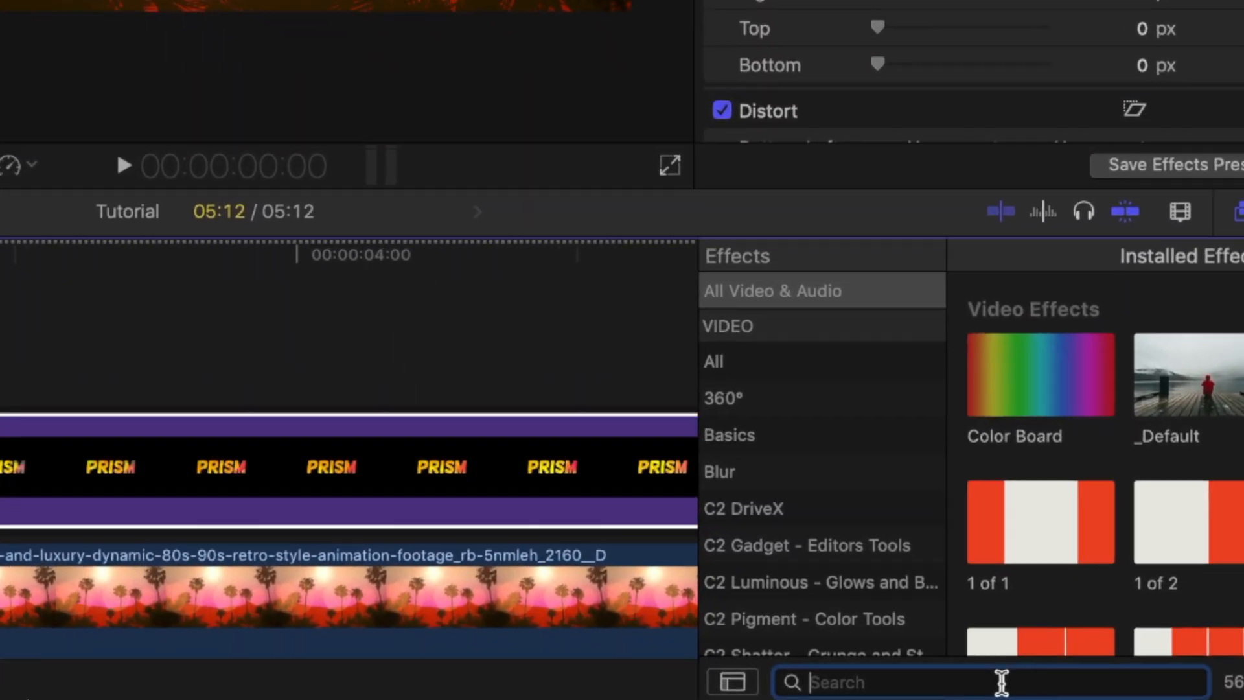
- Apply the Prism effect, lower its Amount, and keyframe a changed Amount at the clip's end
text(prism)
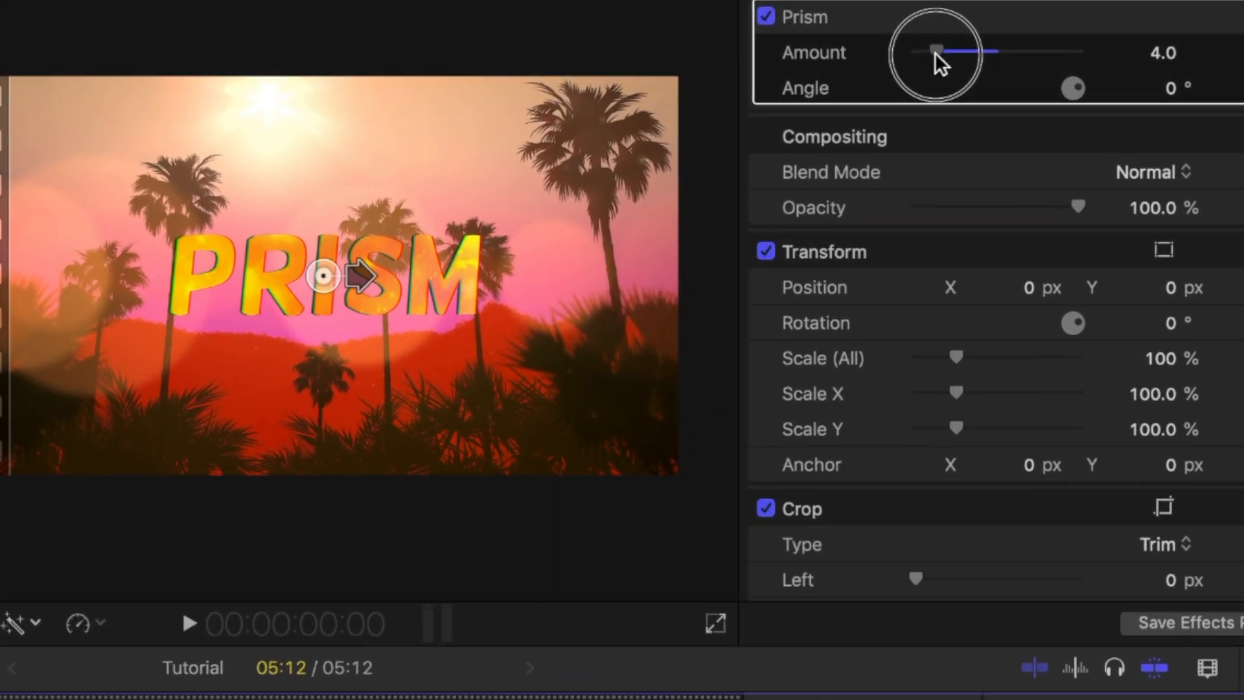
drag(940, 51, 924, 51)
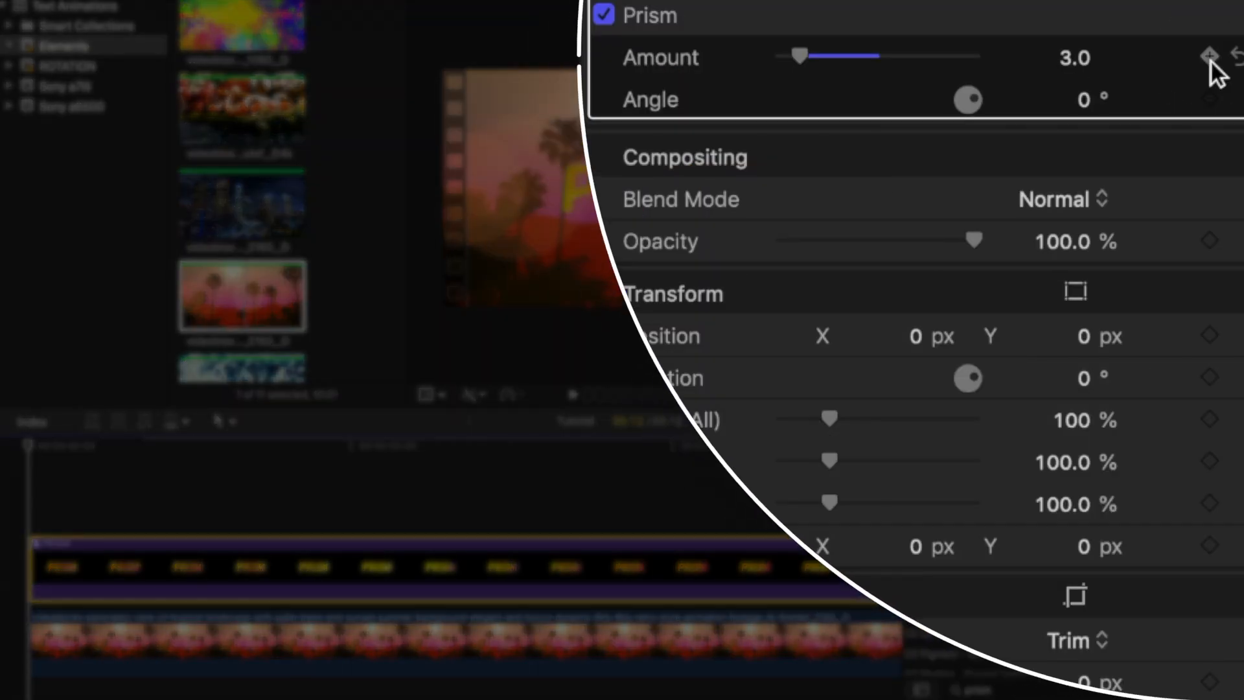
click(1207, 57)
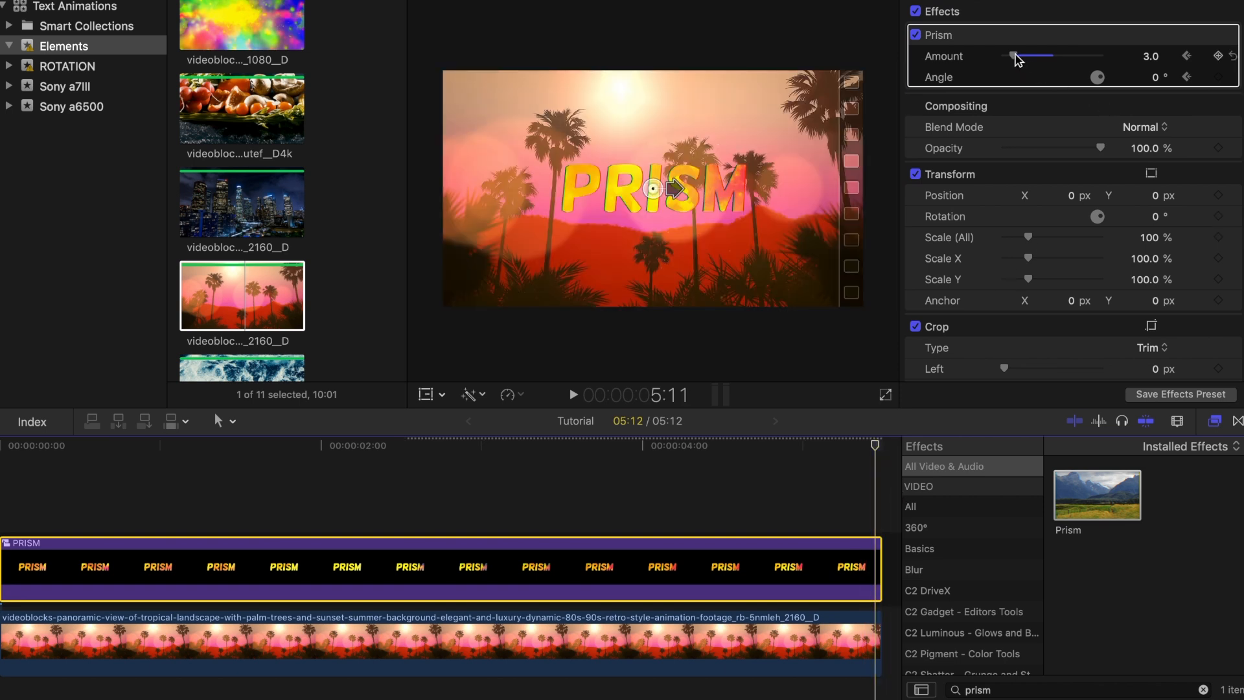
drag(1032, 56, 1078, 56)
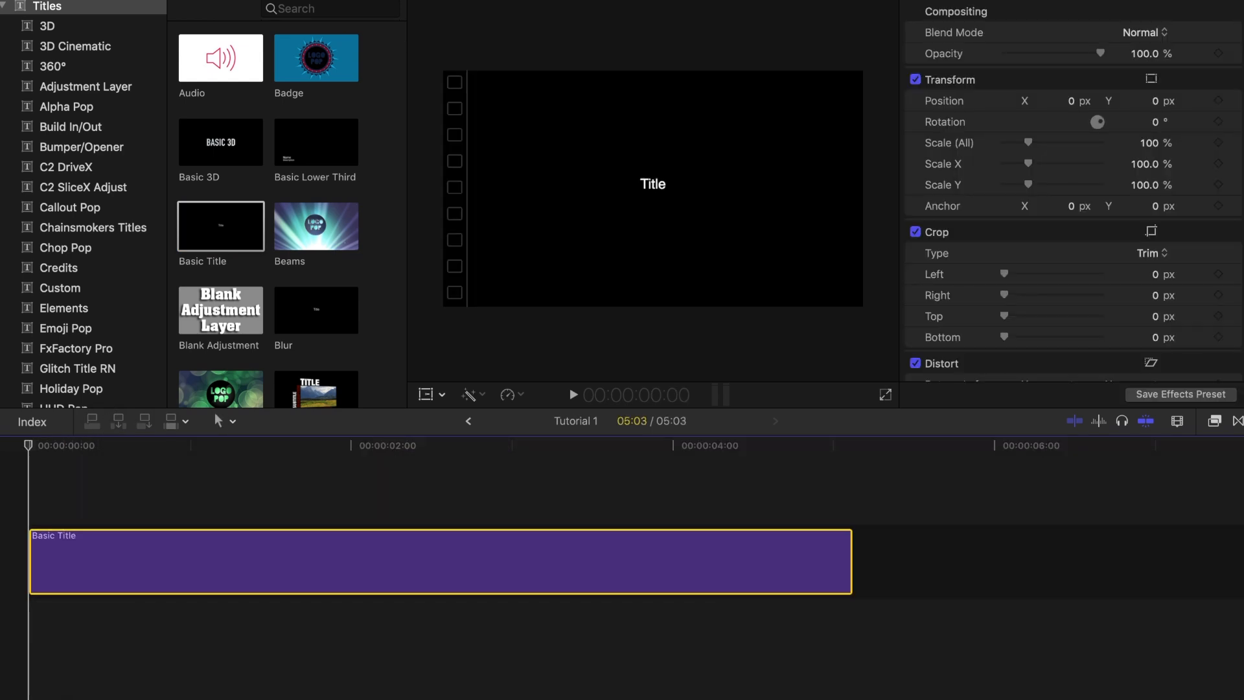
- Type WAVEY as the title, enlarge it, and place the tropical leaf clip beneath
text(WAVEY)
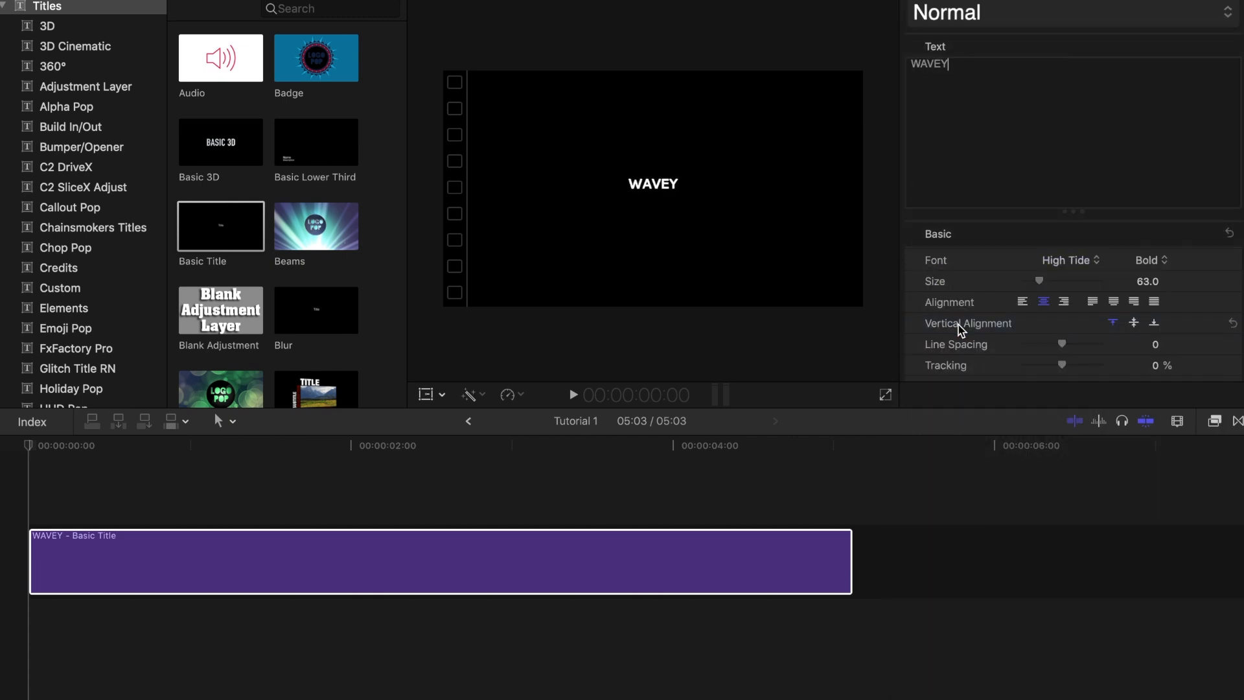
drag(1038, 280, 1093, 280)
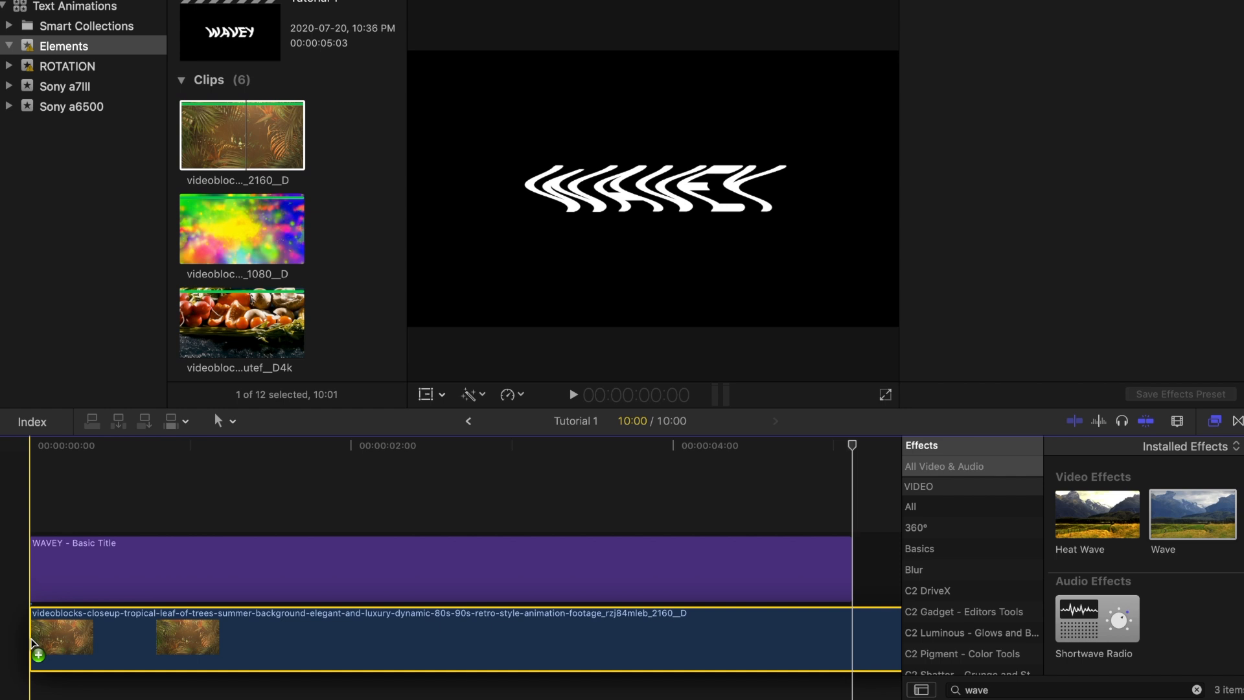
click(317, 638)
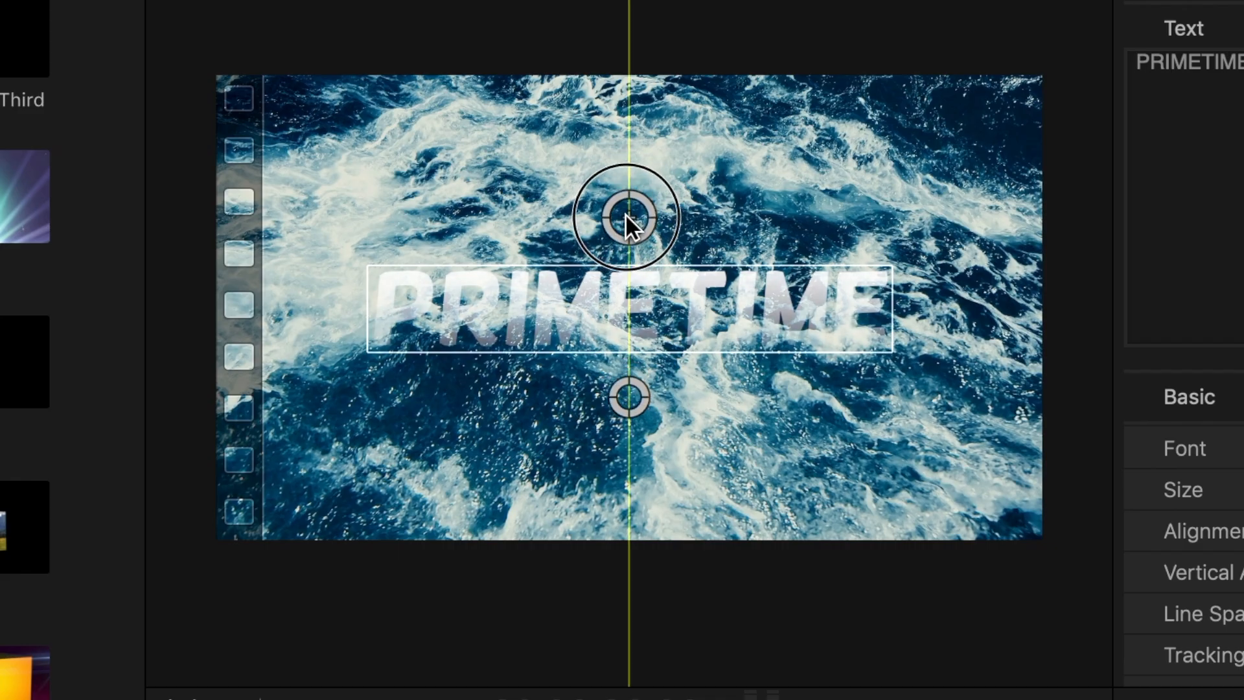
- Apply Graduated Mask to the Basic Title, type PRIMETIME, and resize the text
drag(630, 215, 630, 420)
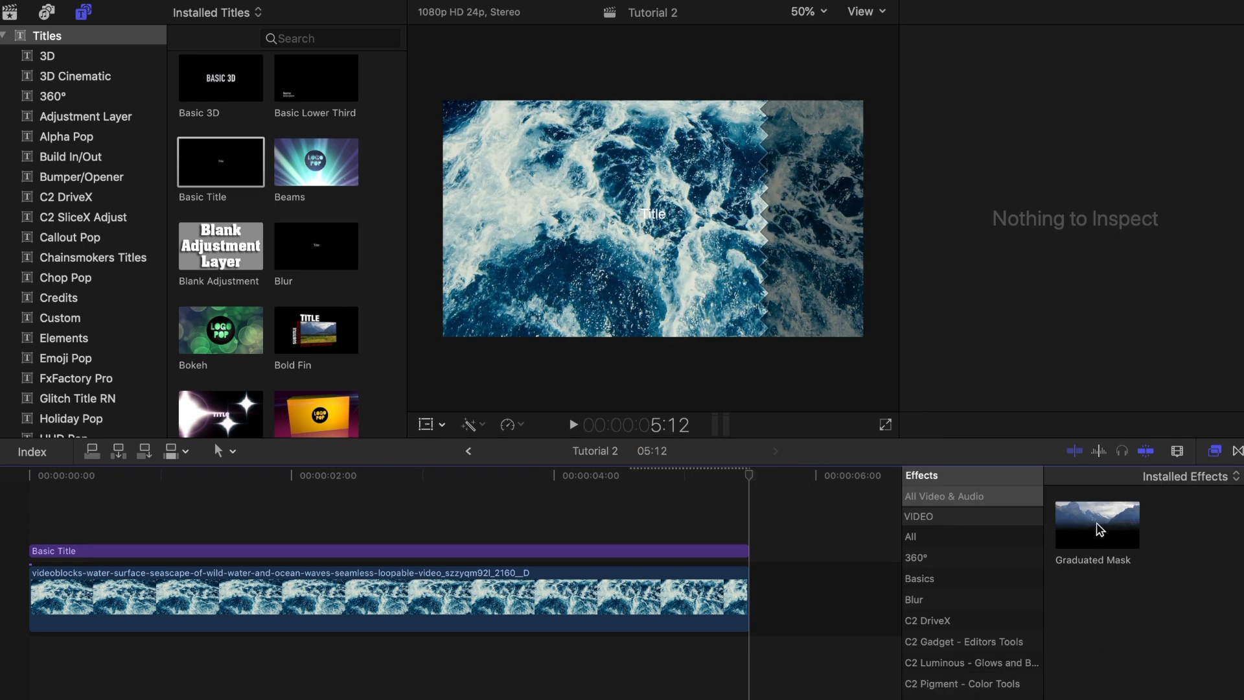
drag(1095, 523, 271, 551)
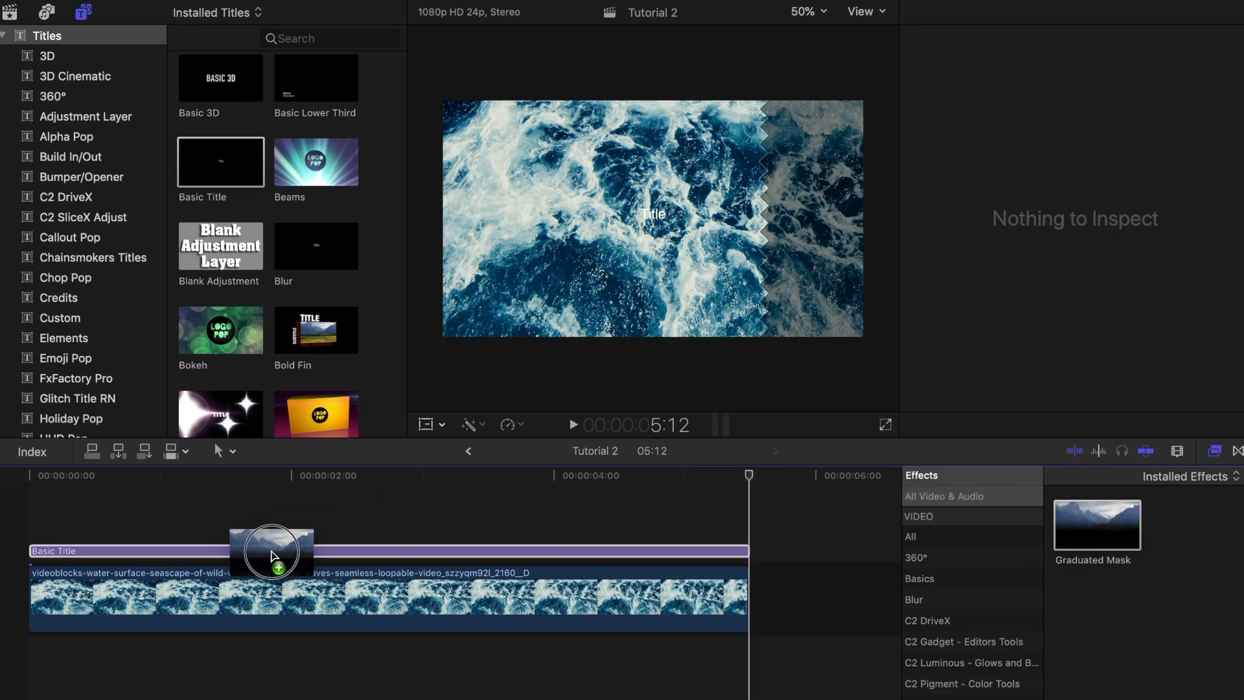
text(PRIMETIME)
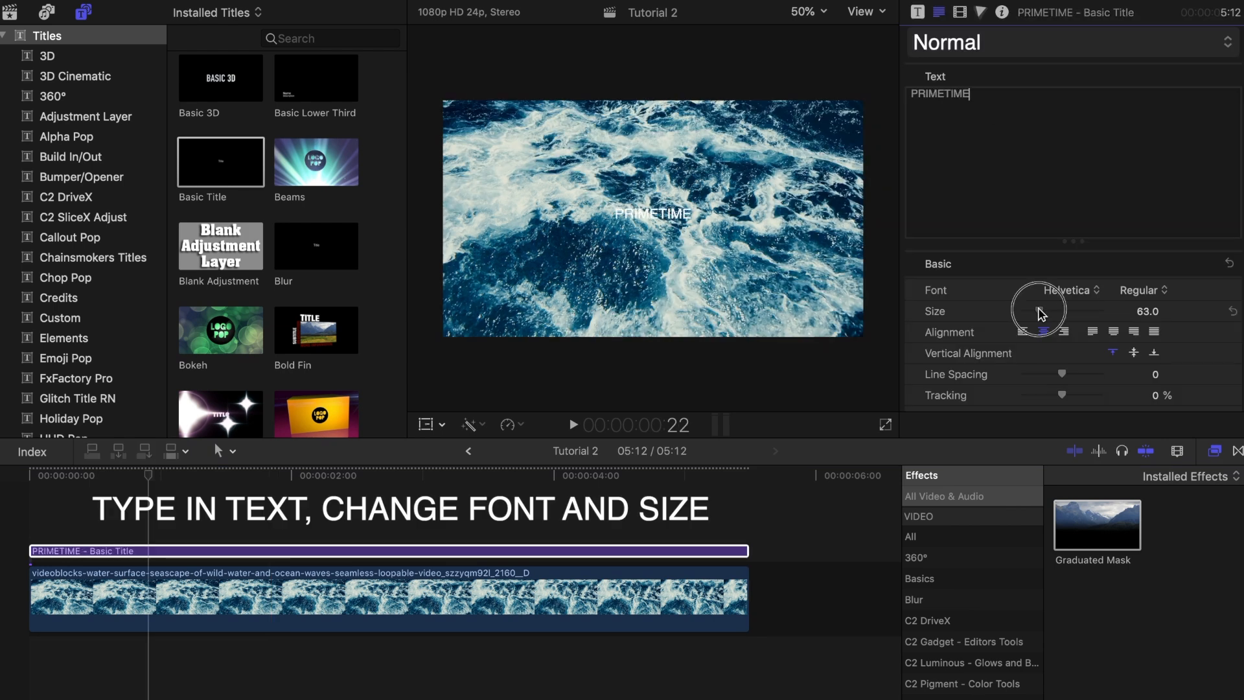
drag(1042, 311, 1095, 311)
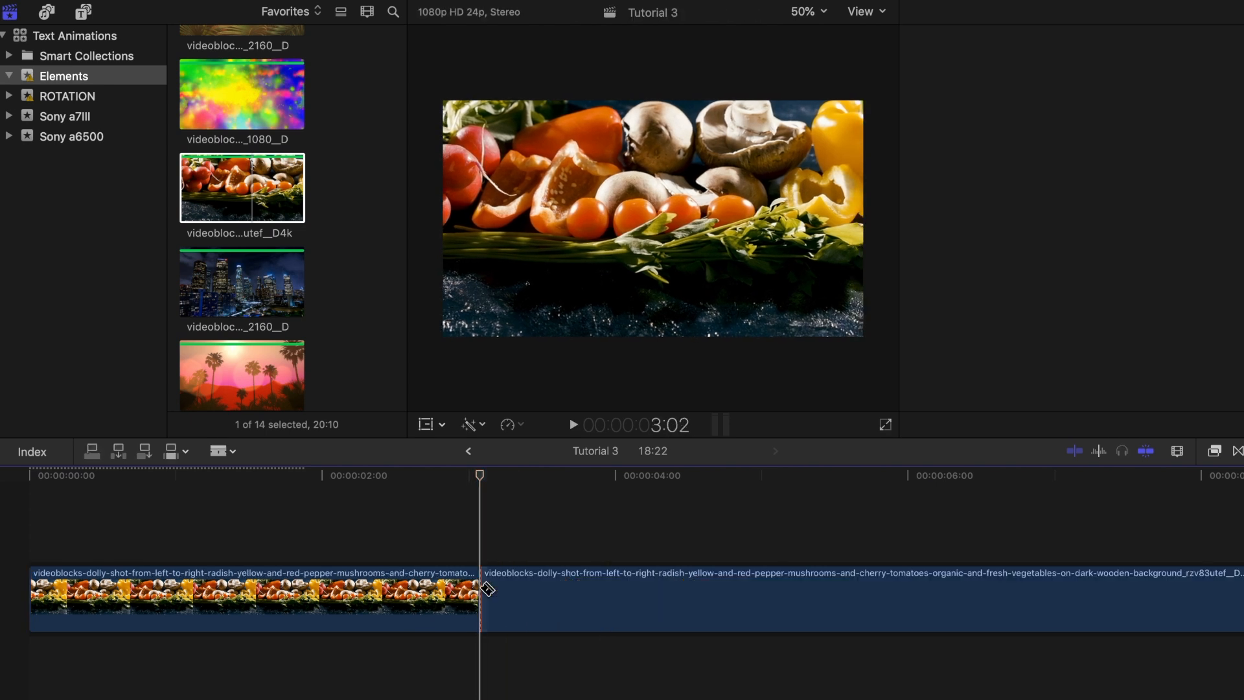
- Blade the vegetable clip at 3:02 and add a TEXT TRACKING title with adjusted text settings
click(82, 11)
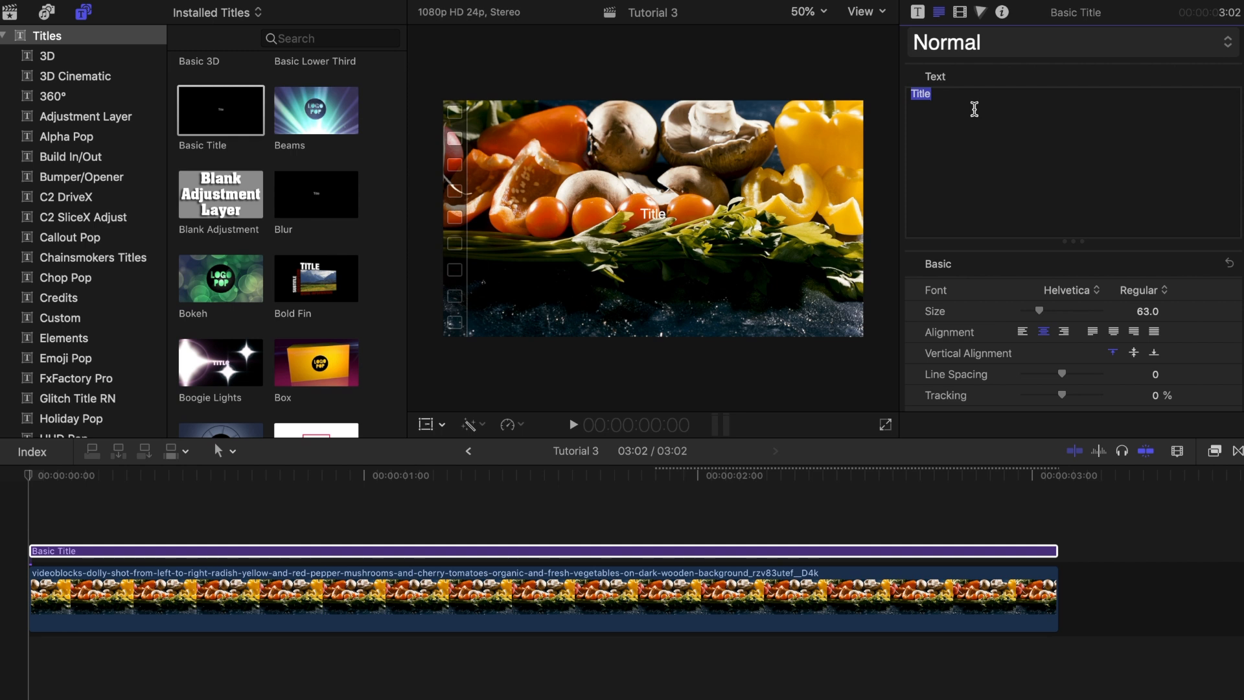
text(TEXT TRACKING)
click(1146, 310)
text(113)
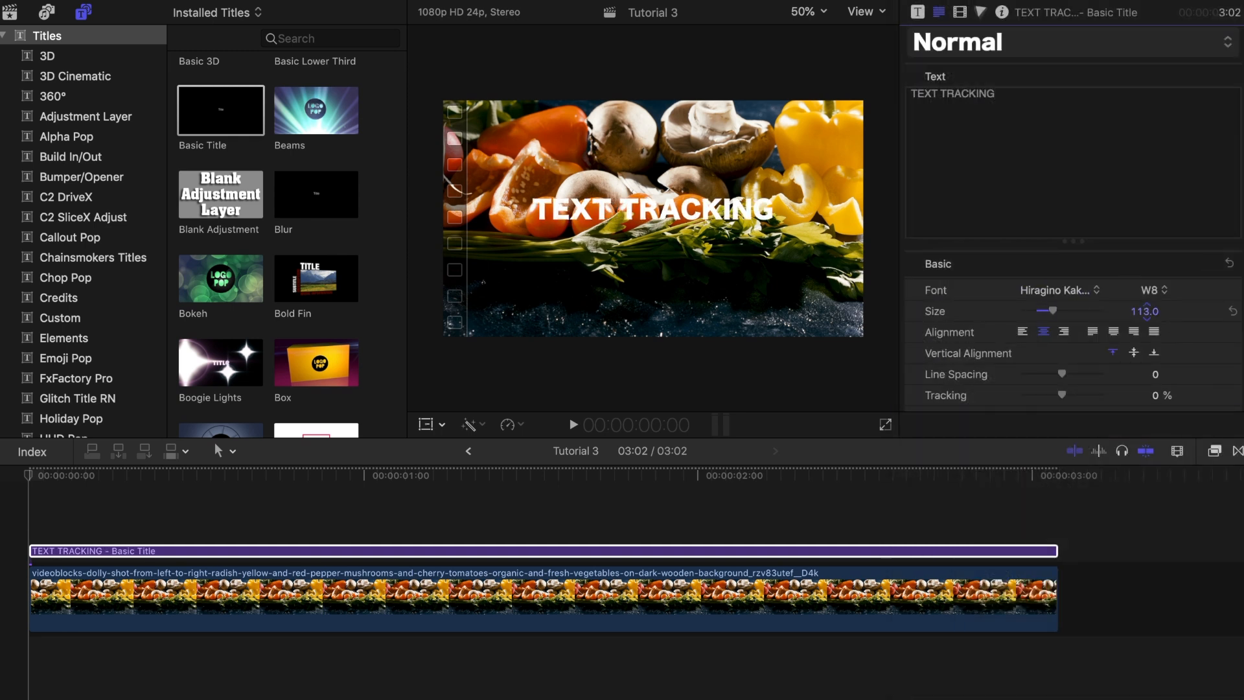
drag(646, 209, 681, 287)
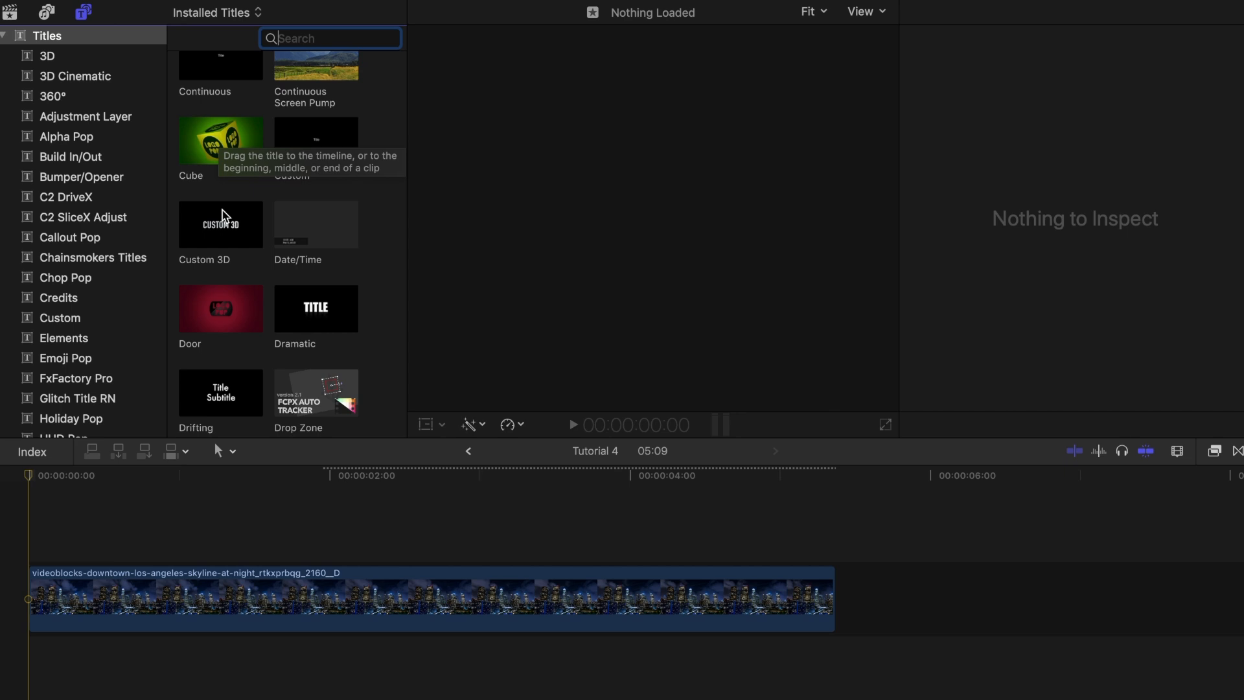
- Add the Custom 3D title above the skyline, with a 360° roll entrance and longer fade-in
drag(220, 225, 36, 551)
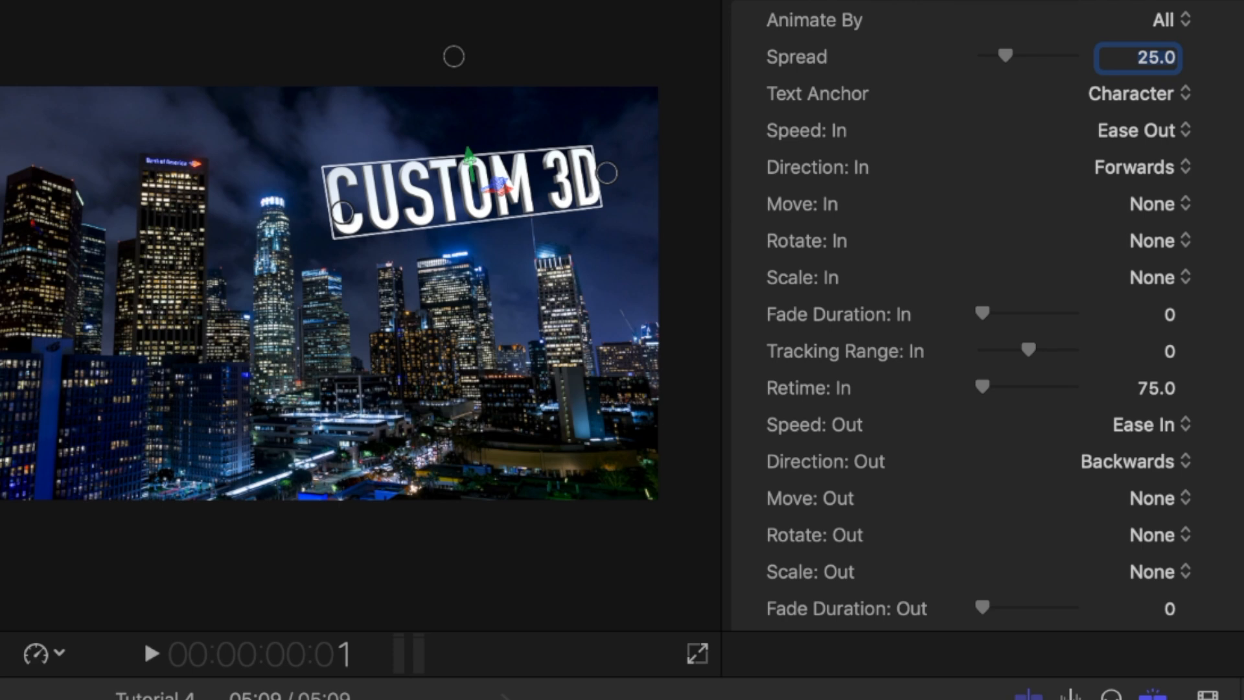
click(1154, 240)
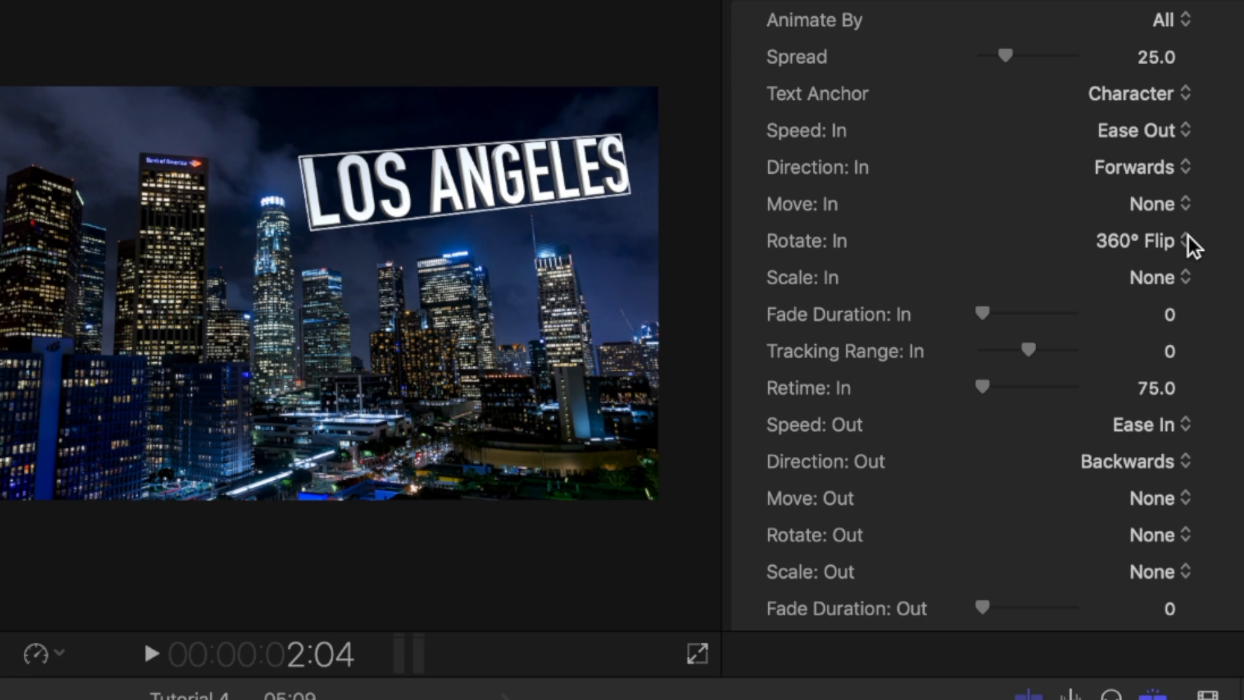
click(1136, 240)
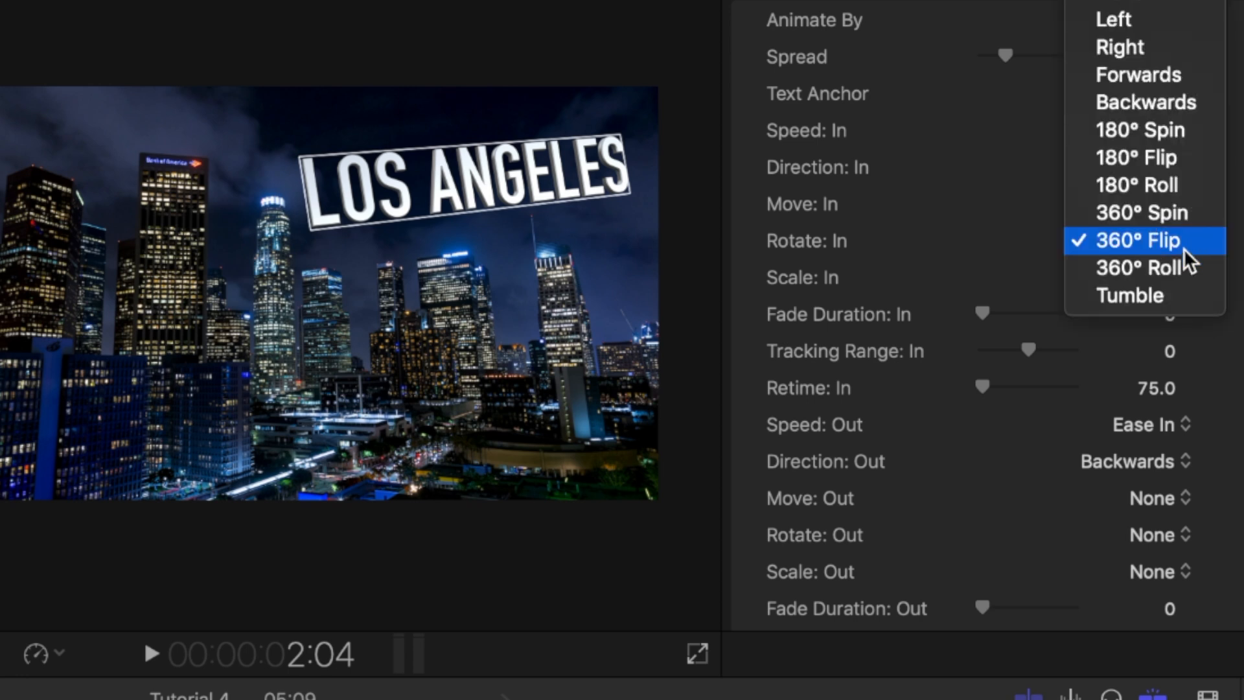
click(1137, 267)
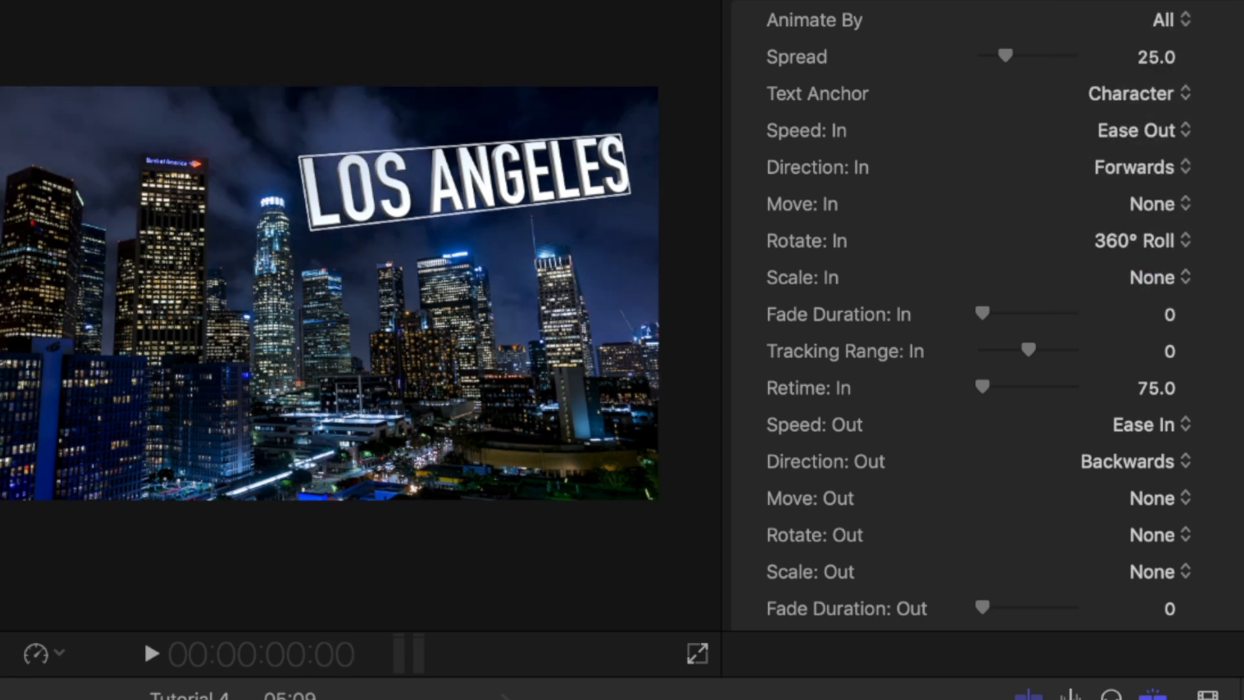
drag(983, 315, 1024, 314)
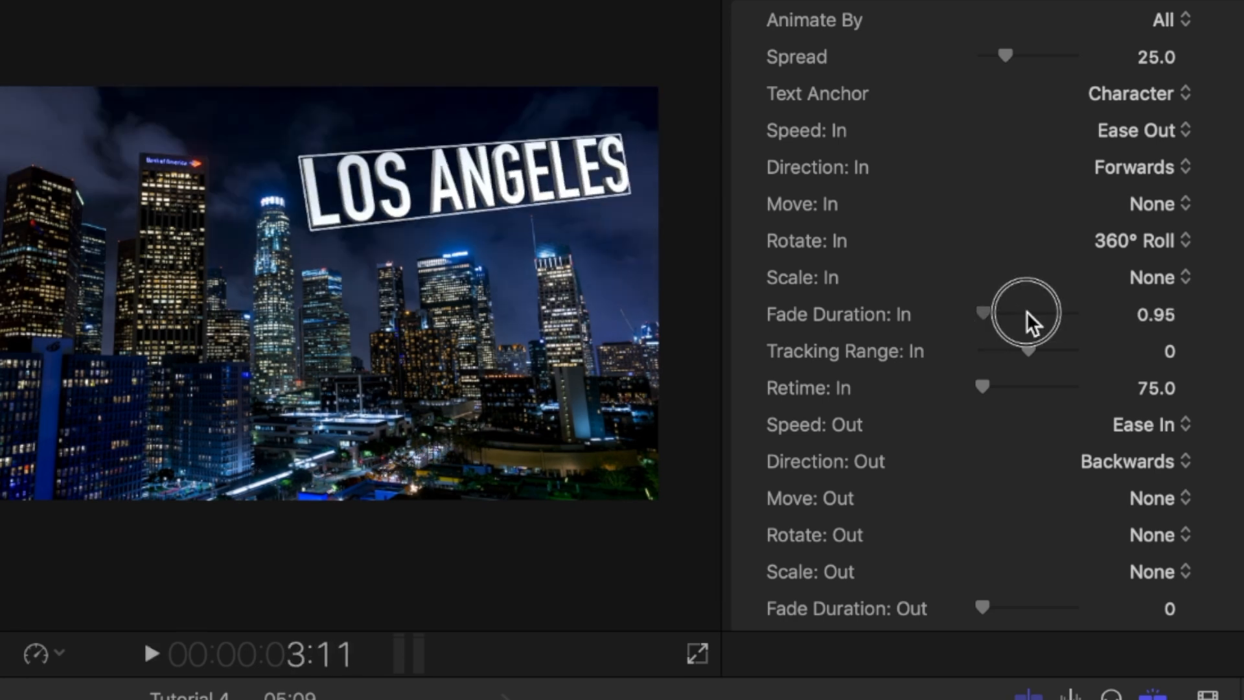
drag(1007, 313, 1074, 314)
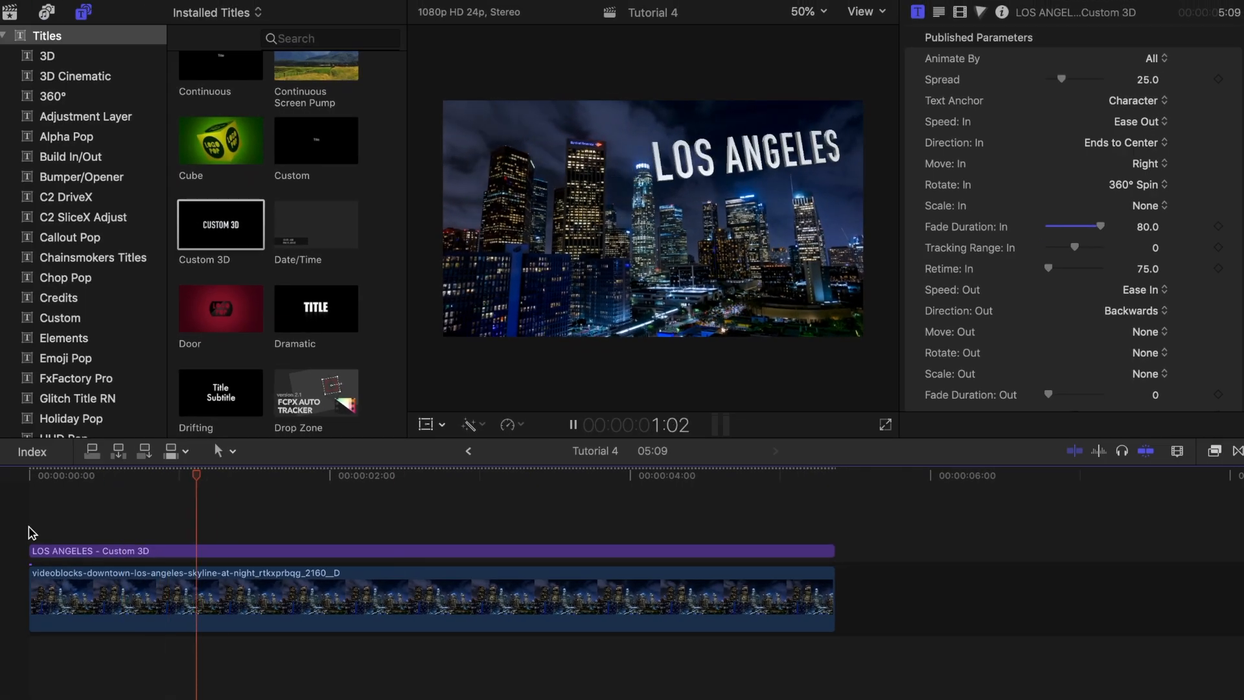
- Change the entrance rotation to 360° Spin, replay the animation, and set Animate By
click(1133, 184)
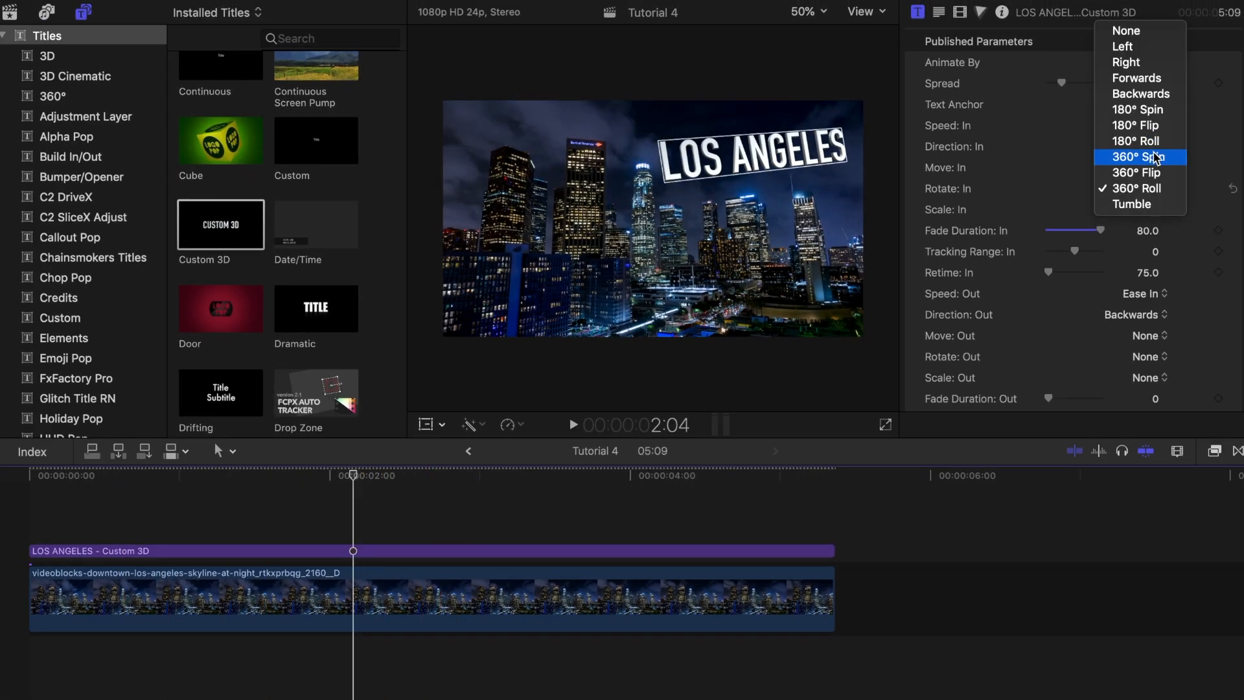
click(1137, 156)
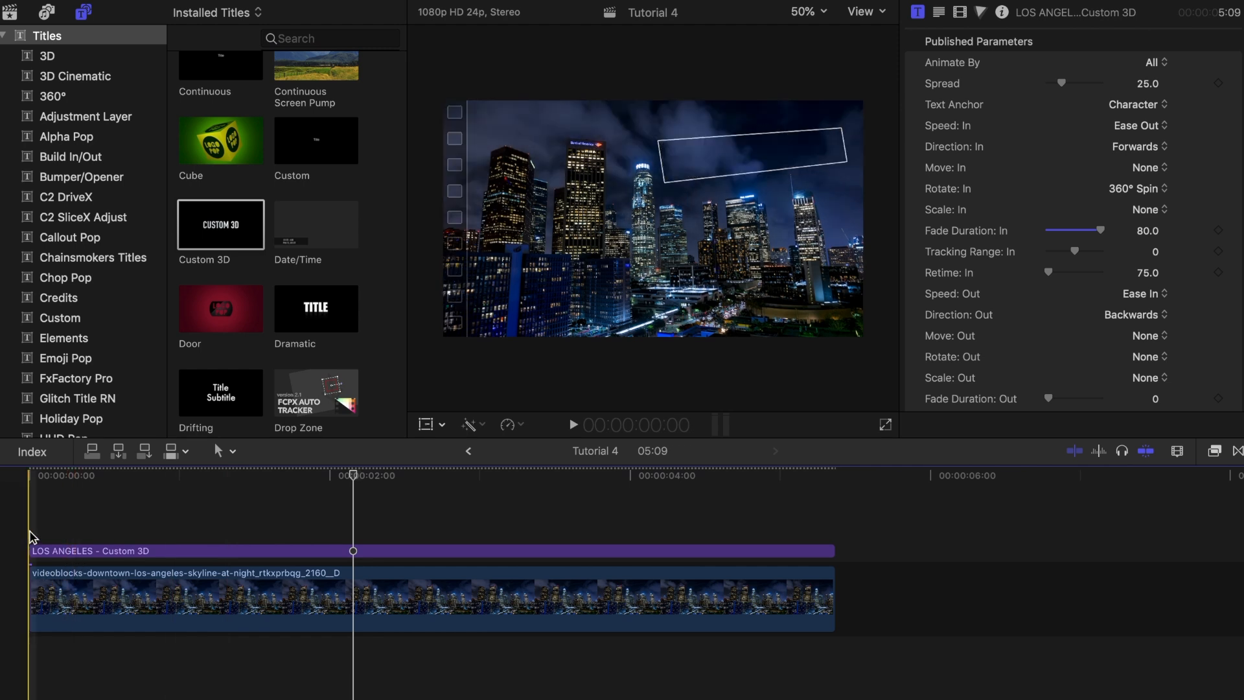
click(573, 424)
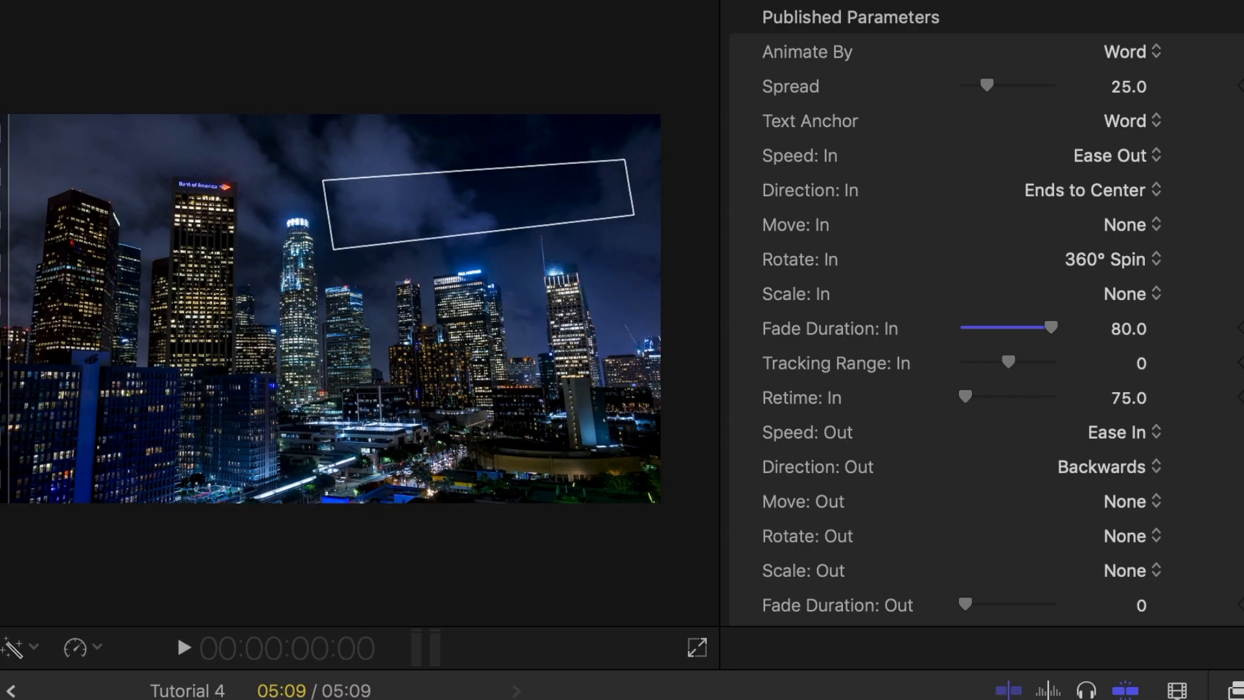
click(183, 647)
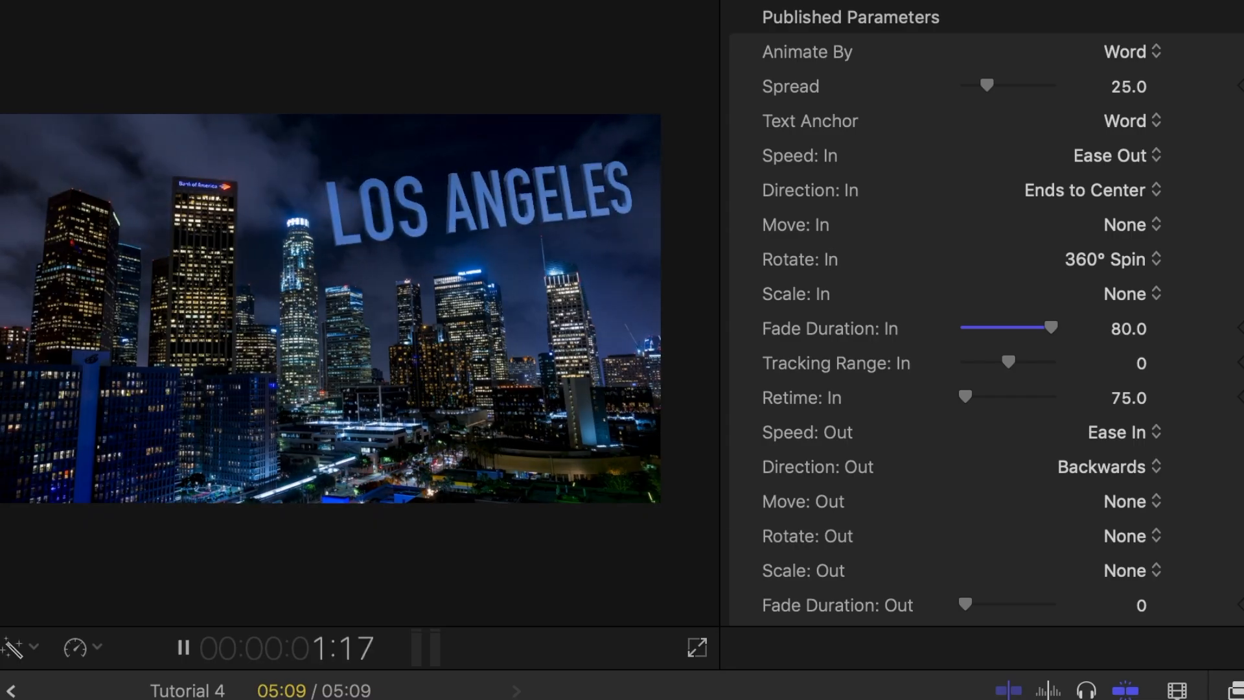
click(1129, 52)
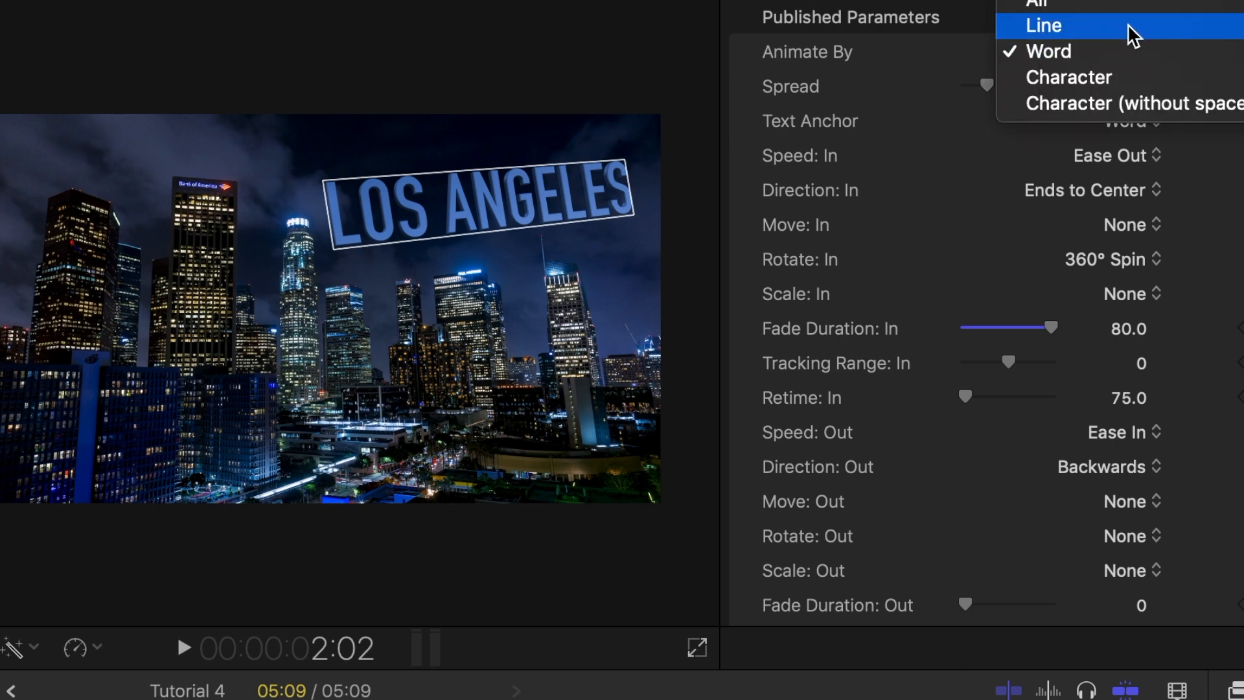